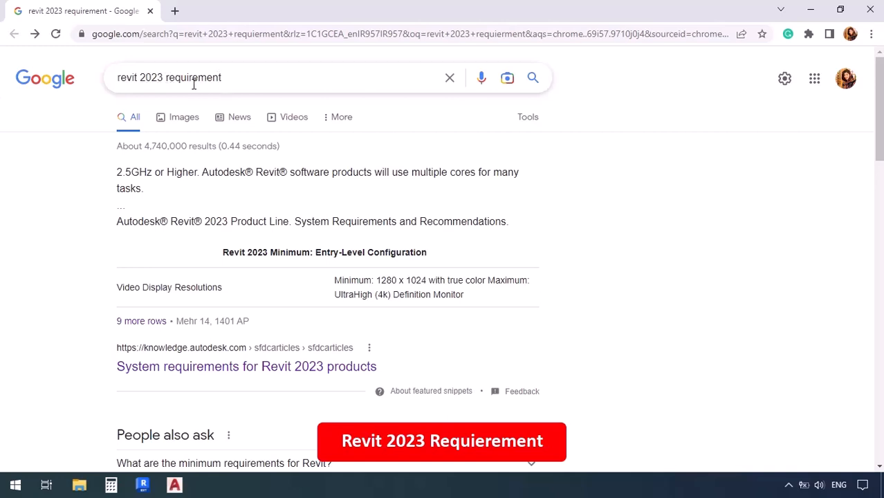
# Step: Read the 'revit 2023 requirement' results snippet on minimum system requirements, then close Chrome
pyautogui.click(147, 77)
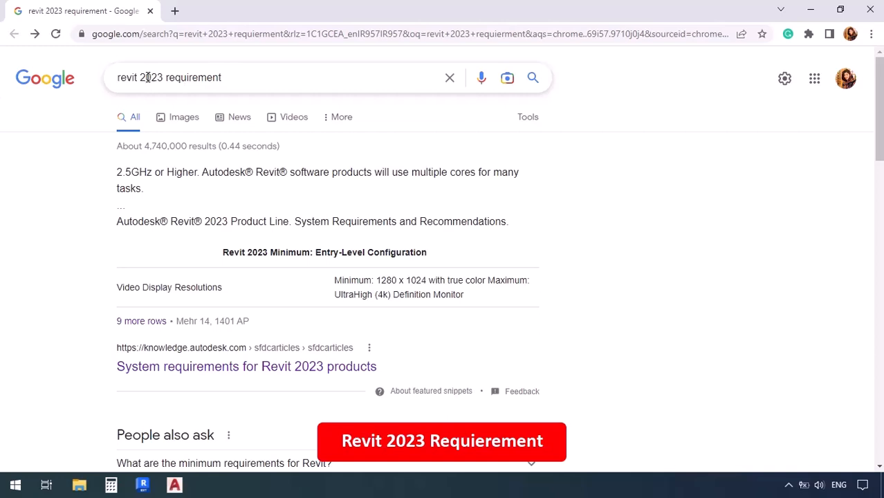
pyautogui.moveTo(146, 238)
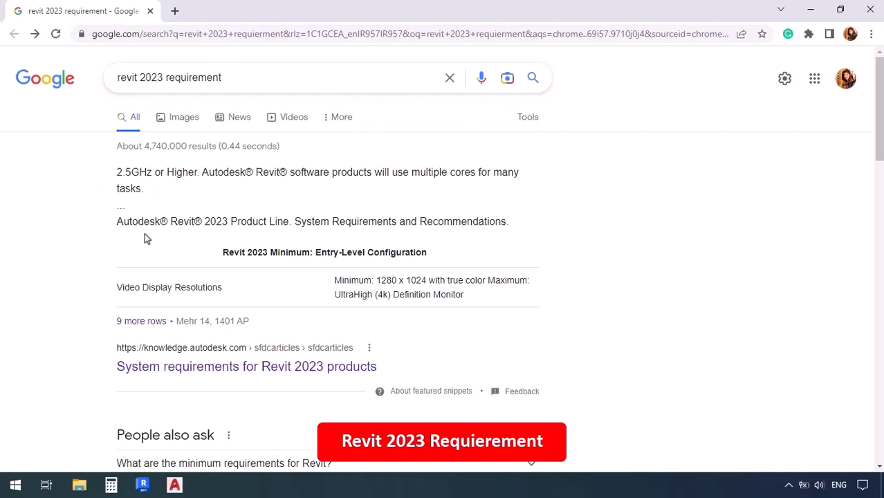
pyautogui.scroll(-3)
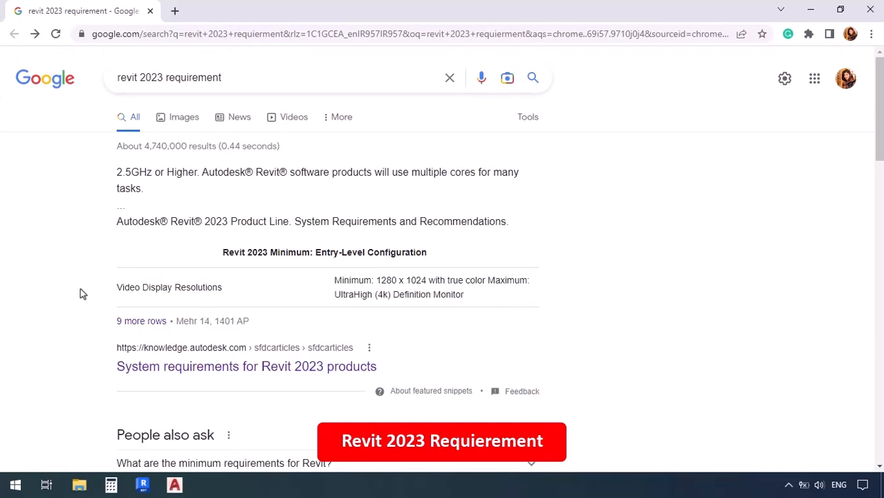
pyautogui.click(158, 77)
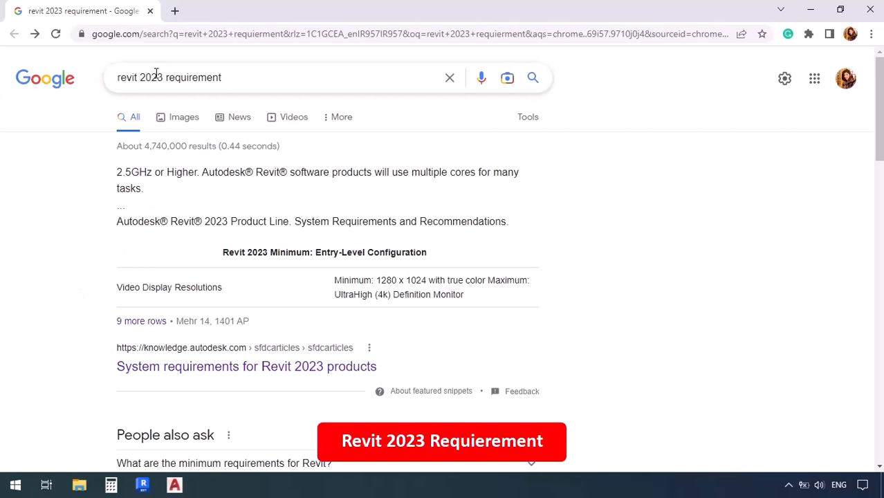
pyautogui.moveTo(30, 362)
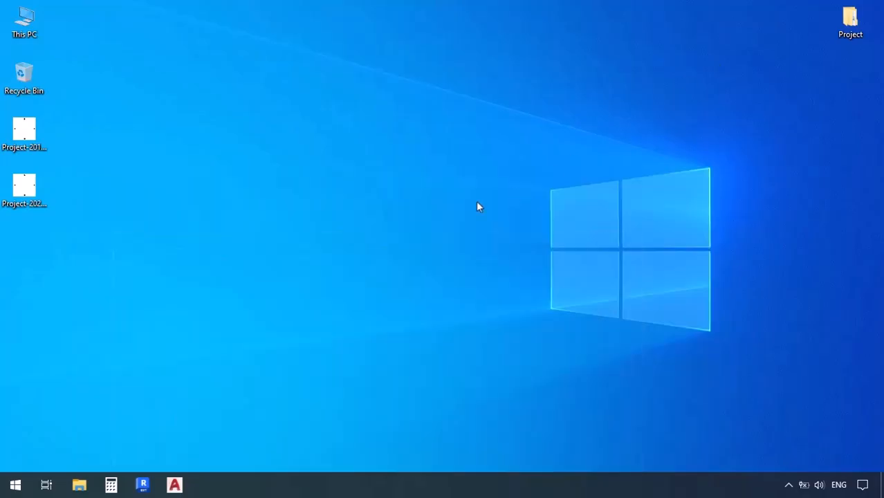
pyautogui.moveTo(327, 247)
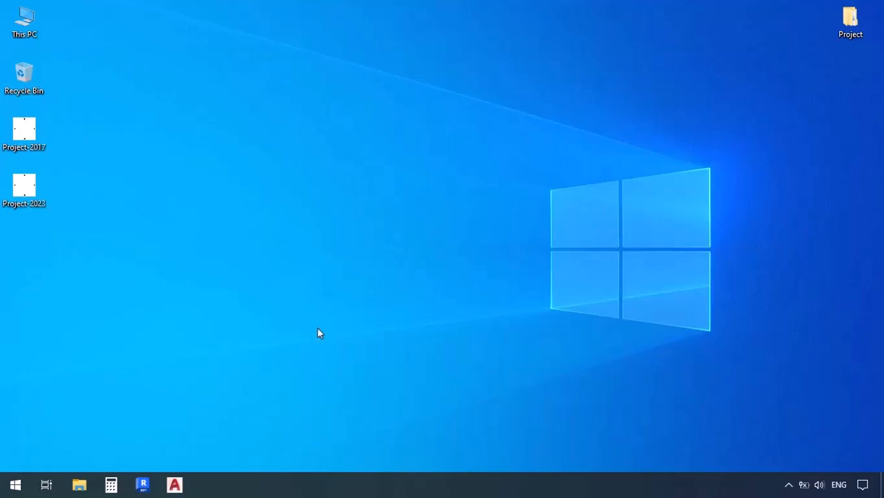
pyautogui.moveTo(164, 468)
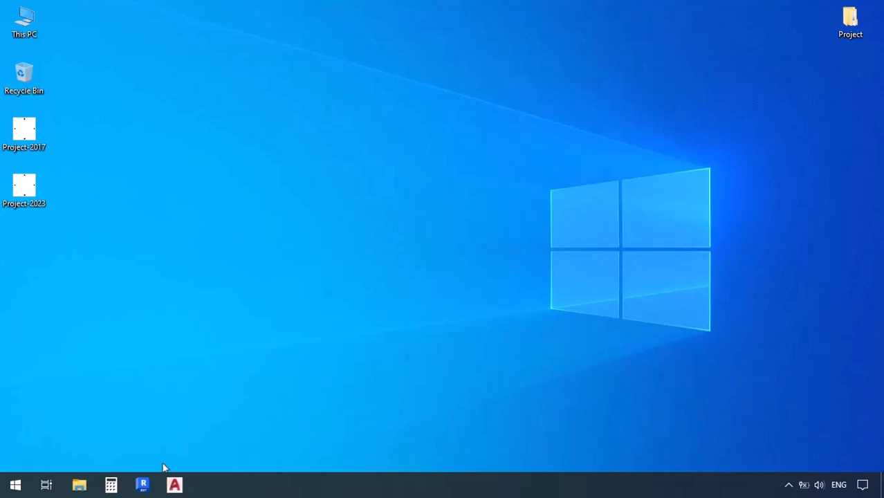
# Step: Attempt to load Project-2023 from the Desktop in Revit 2017 and dismiss the later-version warning
pyautogui.click(143, 484)
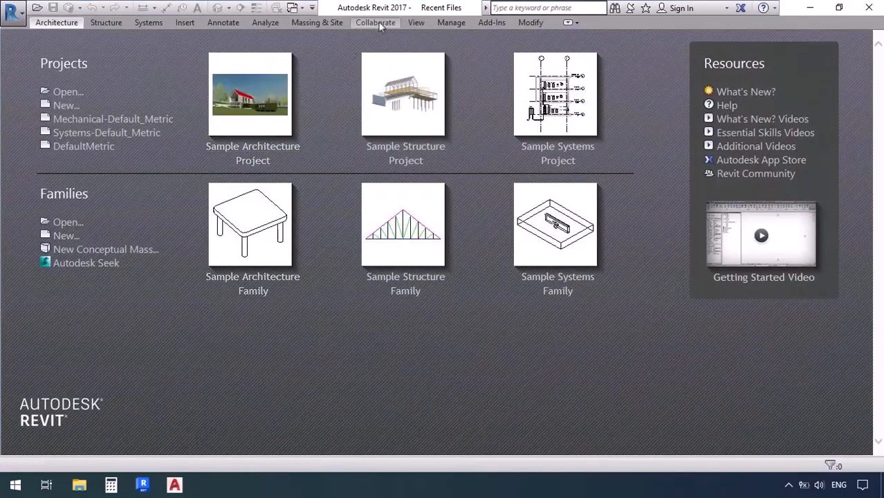
pyautogui.moveTo(67, 95)
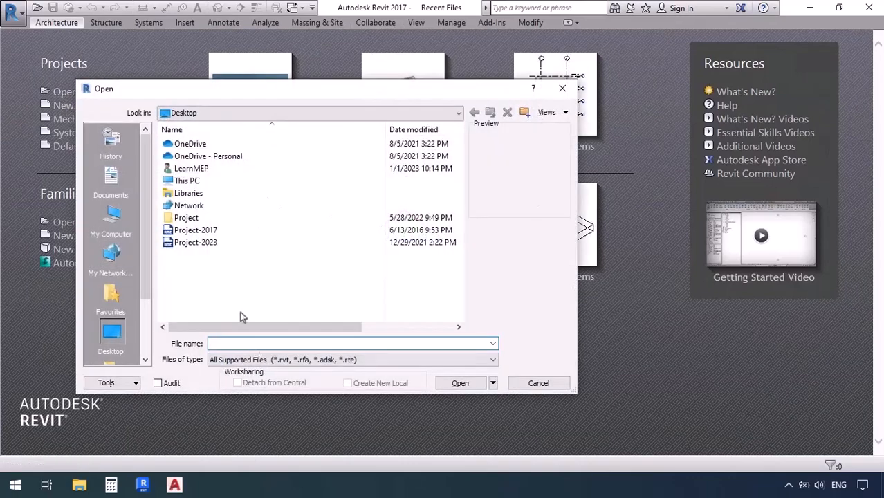
pyautogui.click(195, 243)
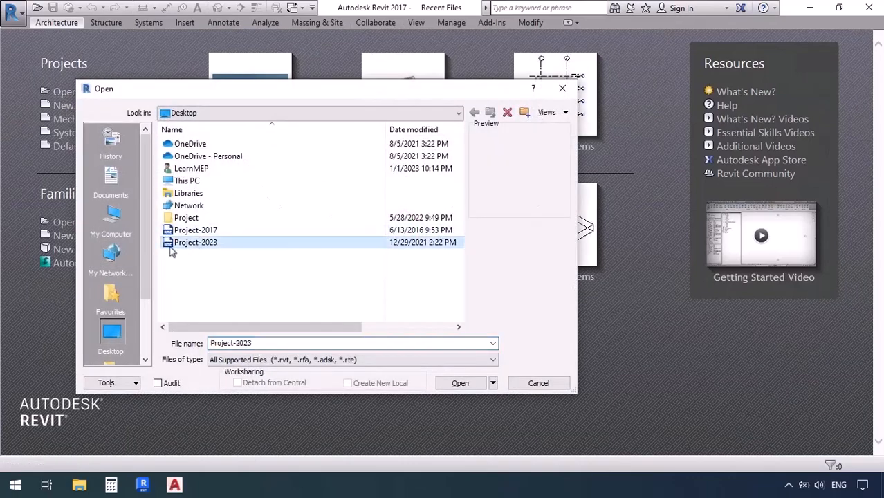
pyautogui.moveTo(195, 242)
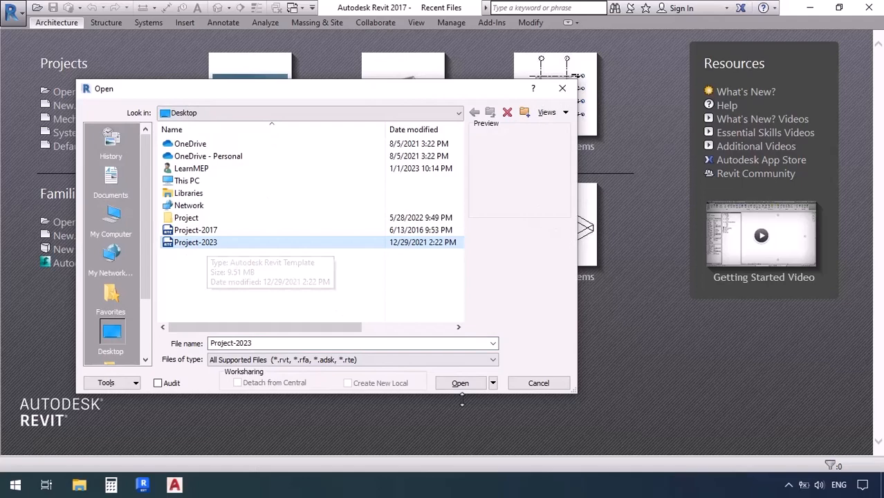
pyautogui.click(460, 382)
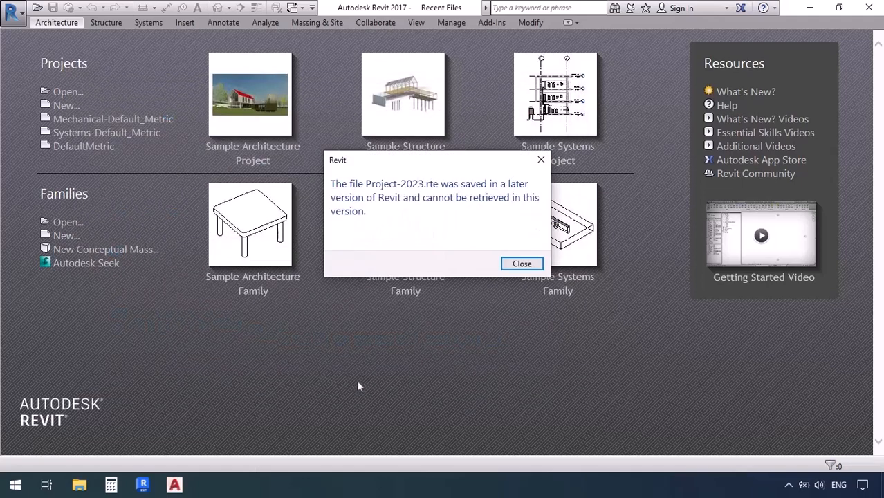
pyautogui.moveTo(348, 191)
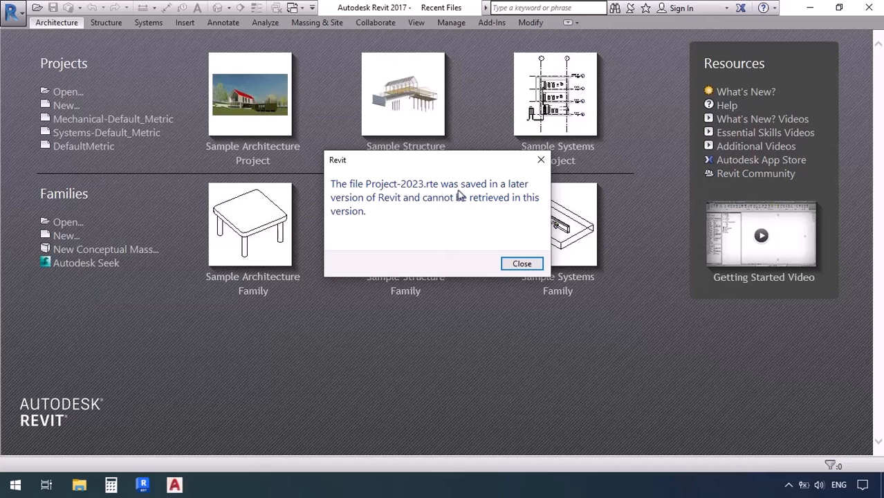
pyautogui.moveTo(510, 194)
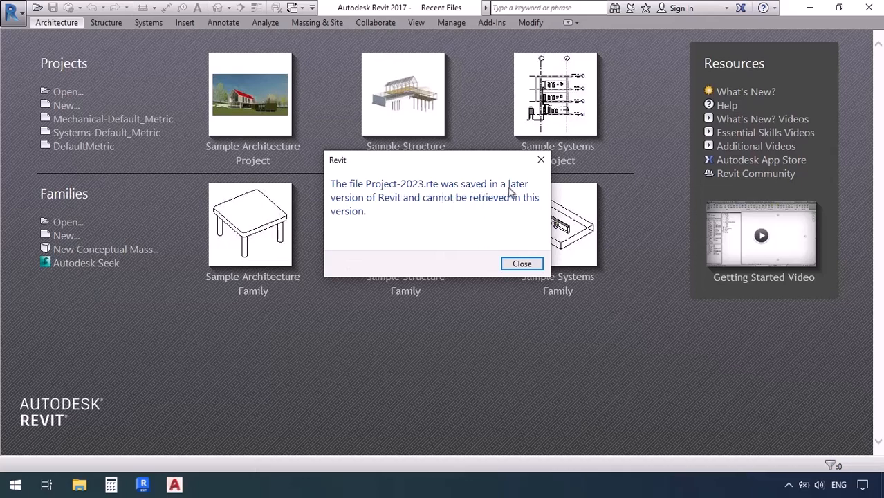
pyautogui.moveTo(397, 210)
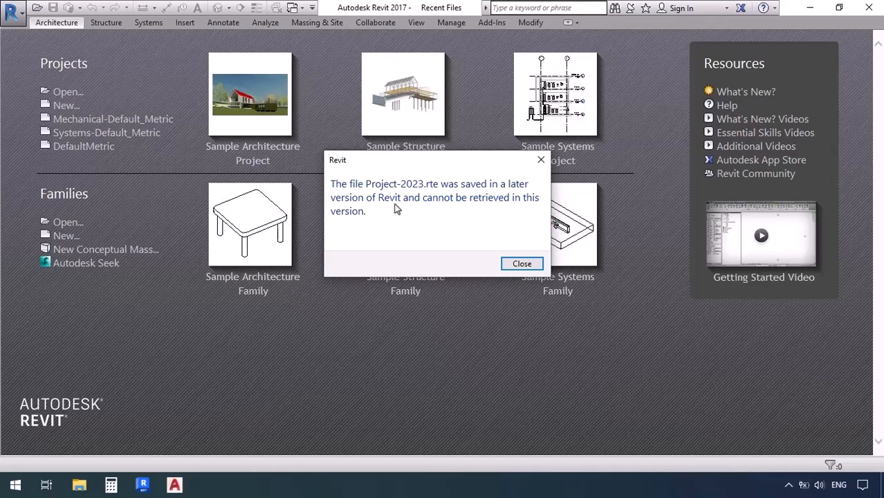
pyautogui.click(522, 263)
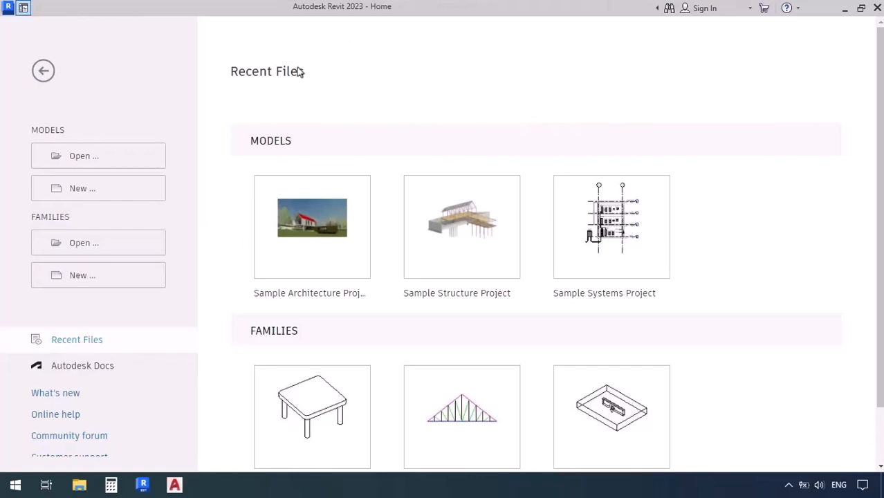
pyautogui.moveTo(85, 155)
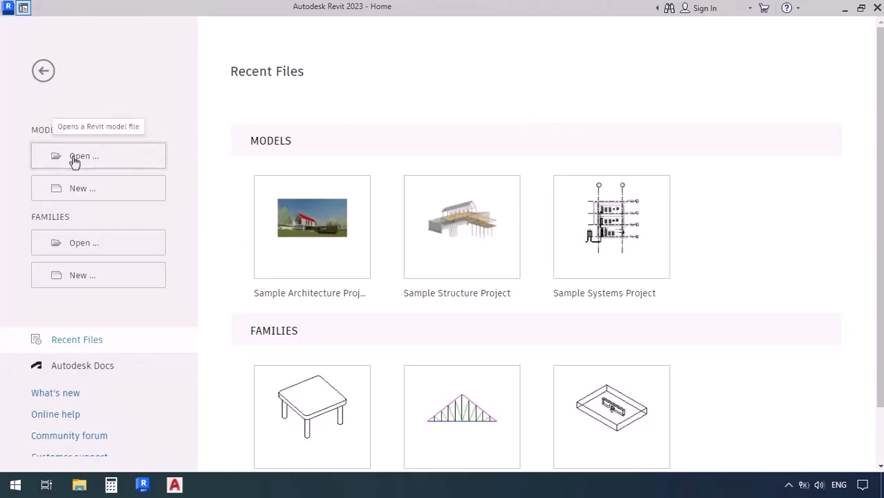
# Step: Load Project-2017 from the Desktop so its 1 - Mech floor plan appears in Revit 2023
pyautogui.click(85, 155)
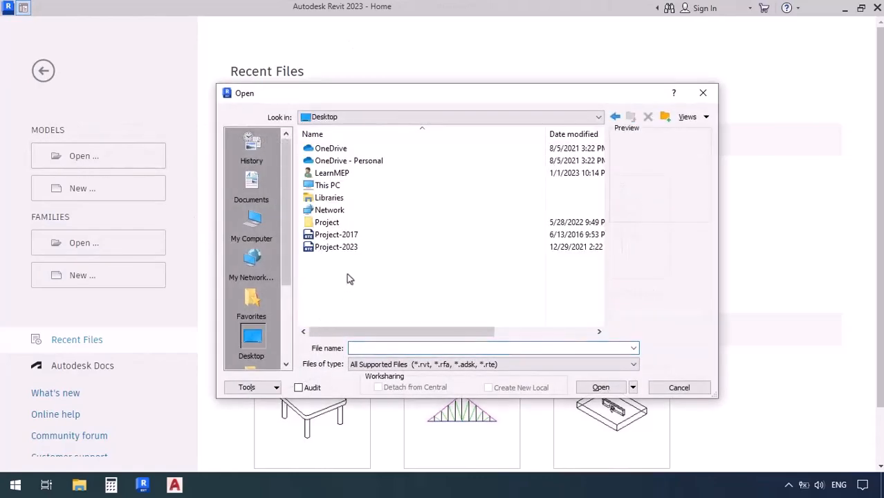
pyautogui.click(336, 235)
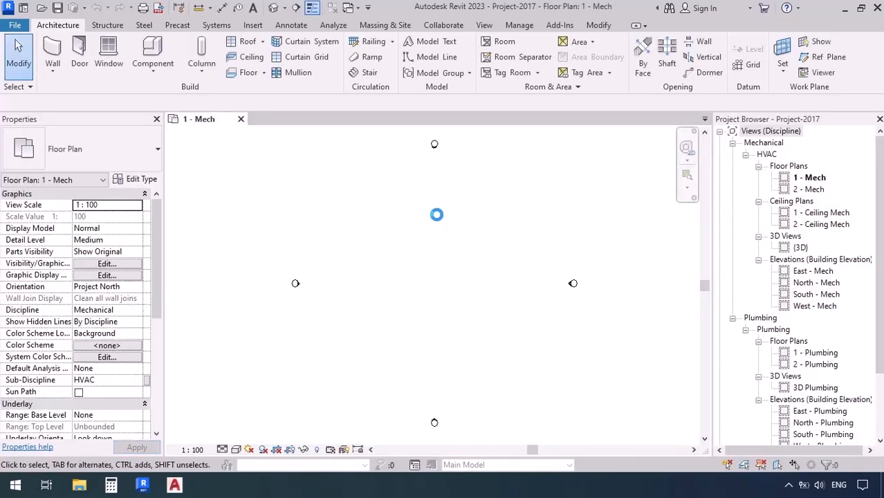
pyautogui.moveTo(437, 215)
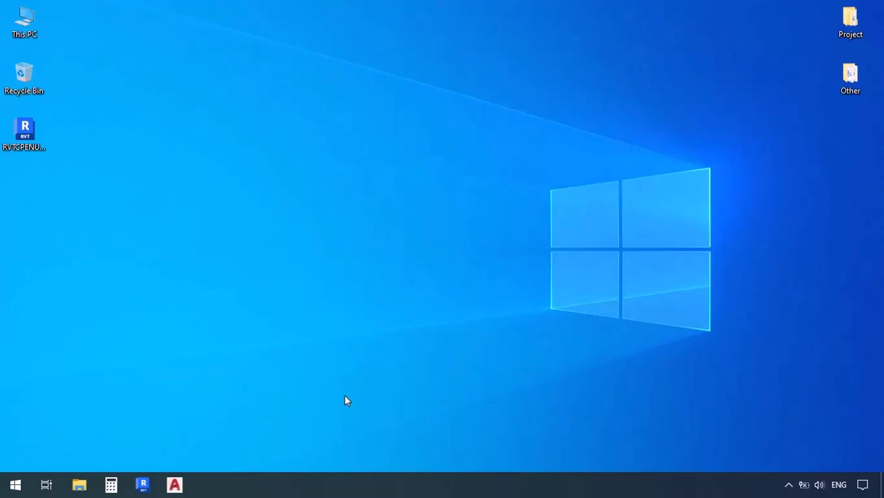
# Step: Browse into Local Disk (C:) from This PC in a new File Explorer window
pyautogui.click(78, 484)
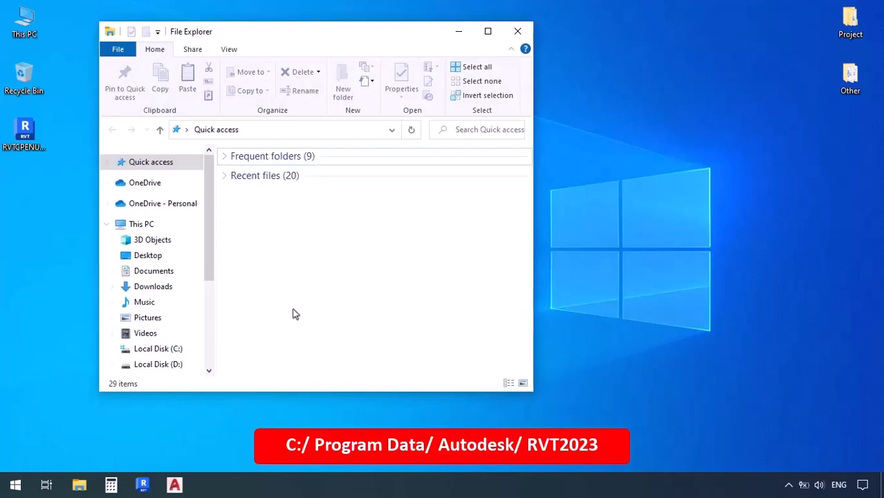
pyautogui.click(158, 349)
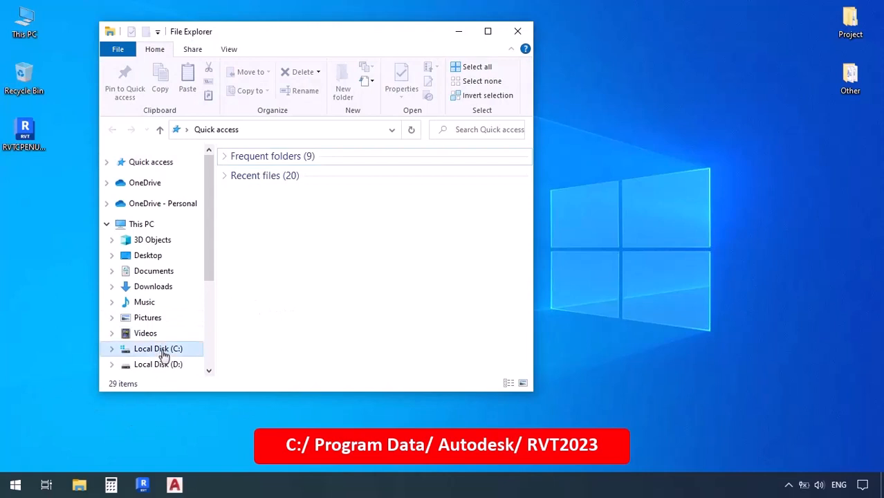
pyautogui.doubleClick(157, 348)
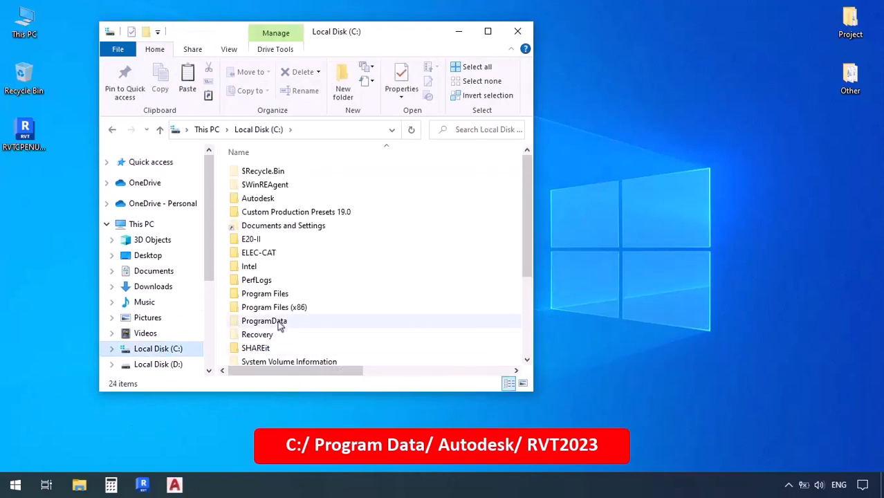
pyautogui.click(263, 321)
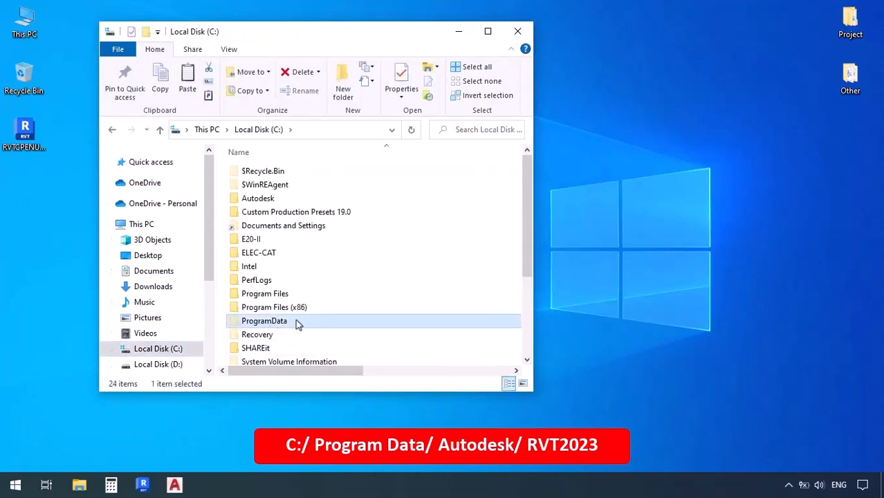
pyautogui.moveTo(284, 321)
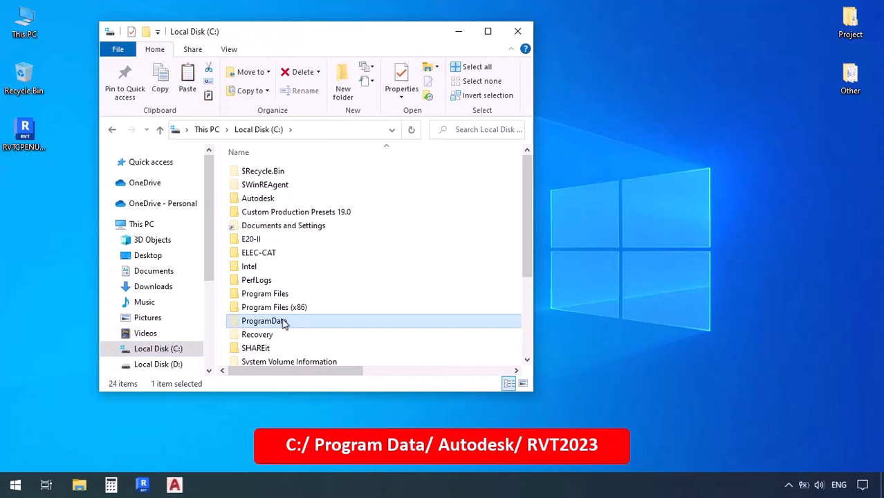
# Step: Show hidden items via the View options so ProgramData is revealed and selected
pyautogui.click(228, 50)
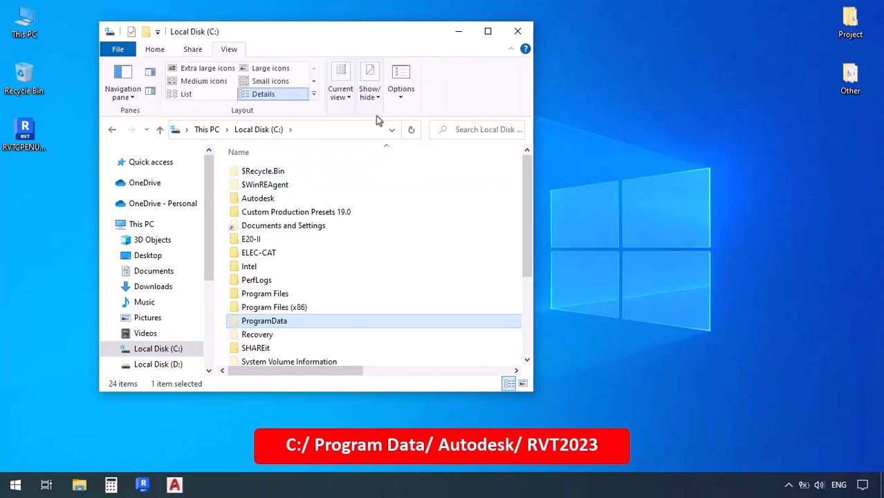
pyautogui.click(487, 30)
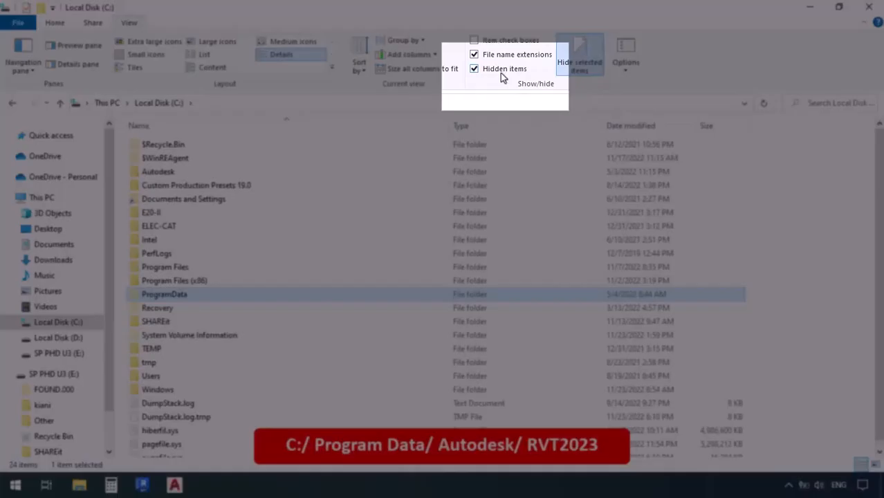
pyautogui.click(474, 69)
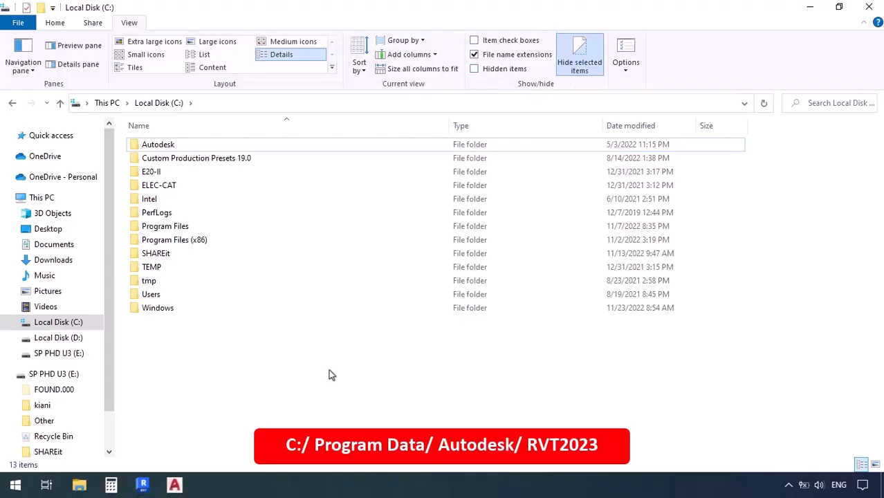
pyautogui.moveTo(204, 317)
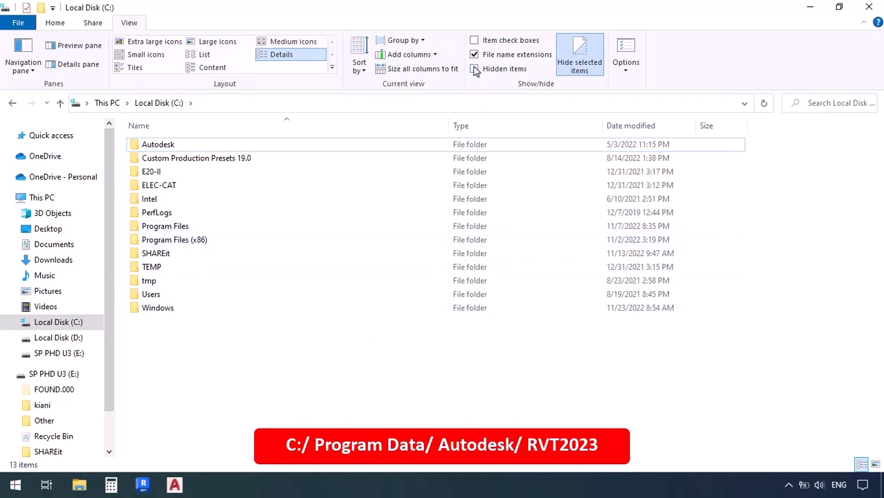
pyautogui.click(475, 69)
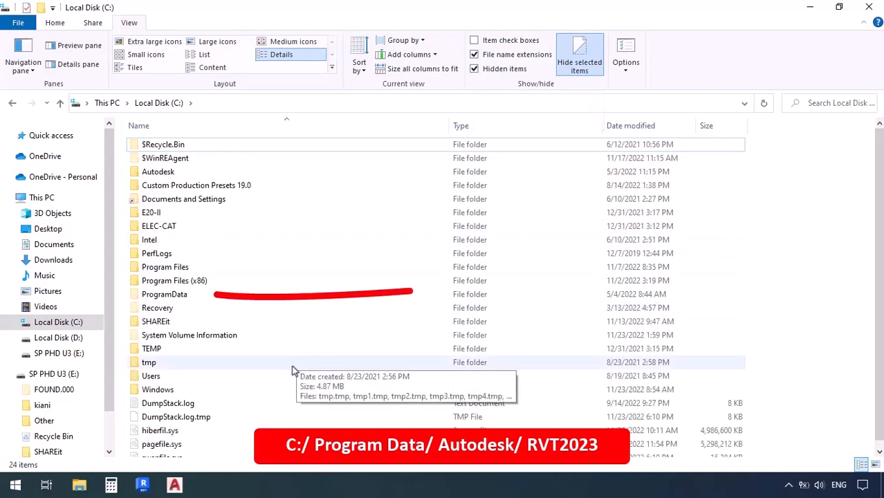
pyautogui.click(164, 293)
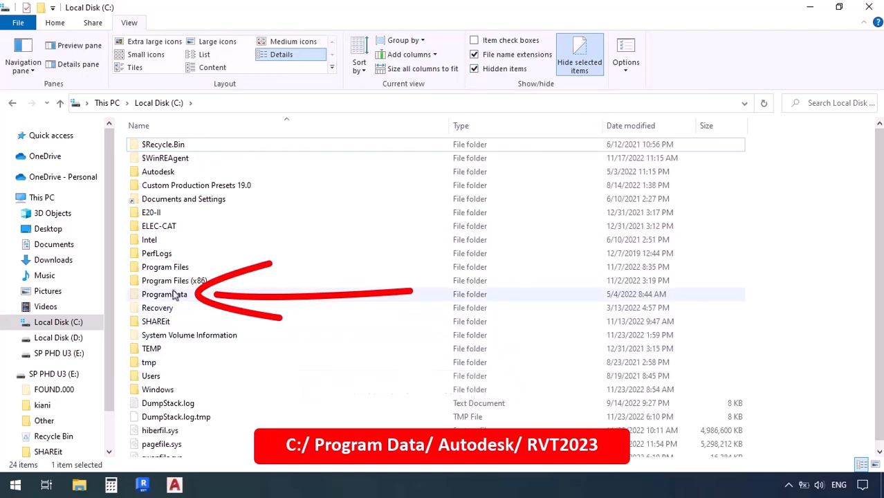
# Step: Navigate into ProgramData, then Autodesk's RVT 2023 folder
pyautogui.doubleClick(165, 293)
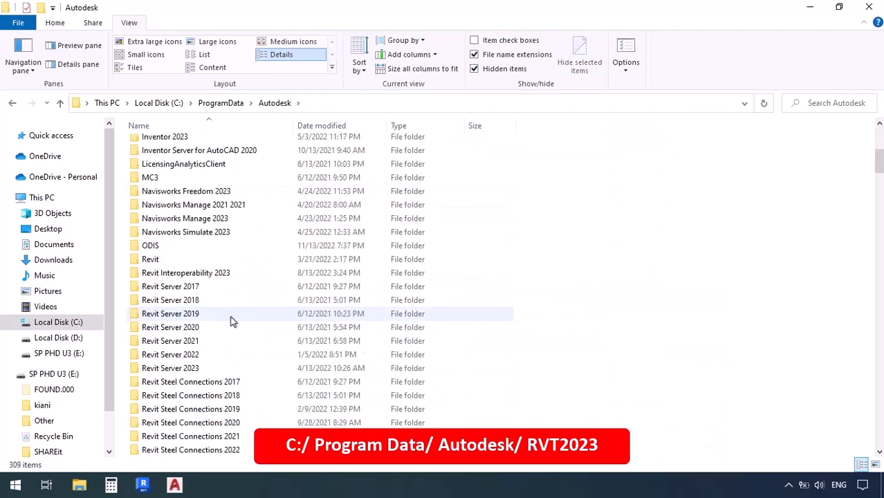
pyautogui.scroll(-3)
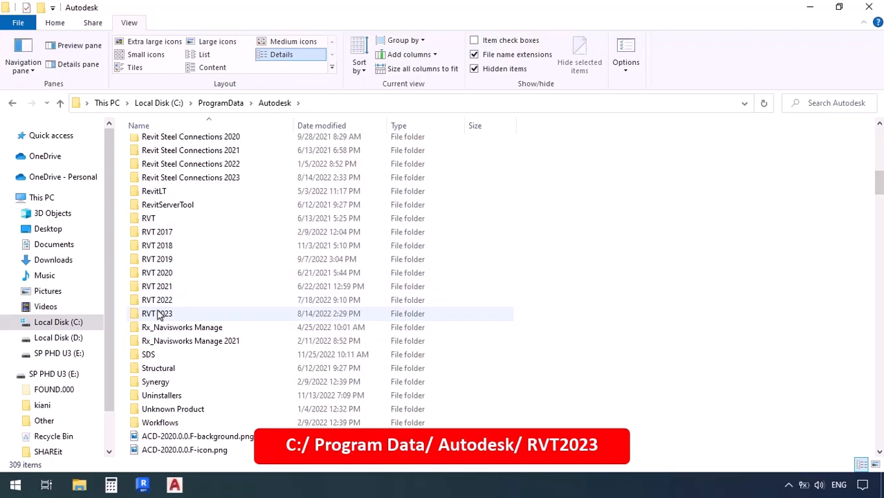
pyautogui.click(158, 313)
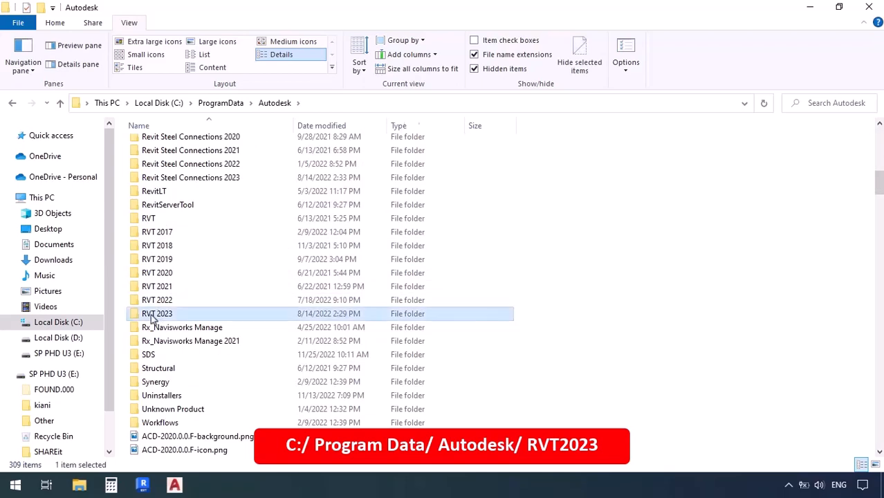
pyautogui.doubleClick(158, 312)
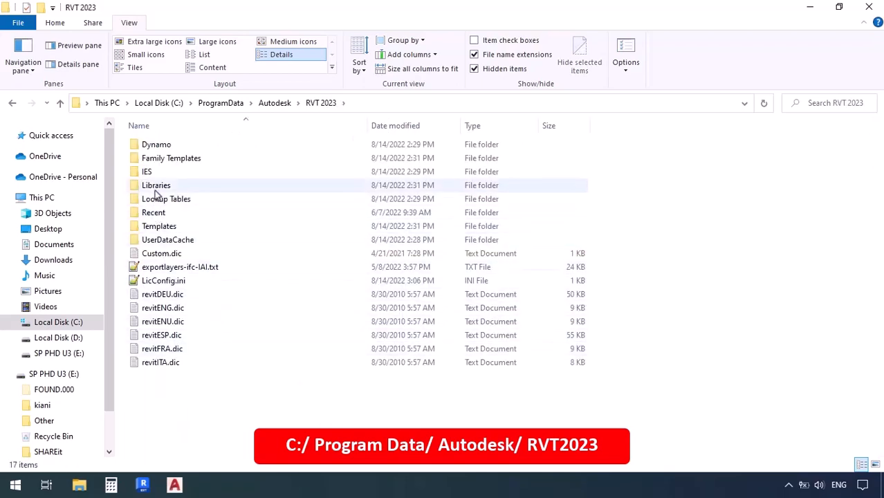
pyautogui.moveTo(166, 193)
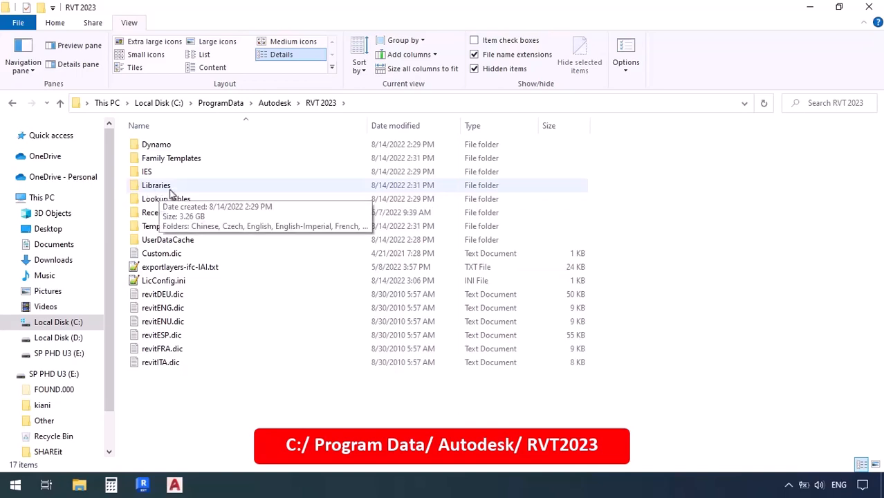
# Step: Continue through Libraries > English > US to list the family category folders
pyautogui.doubleClick(155, 186)
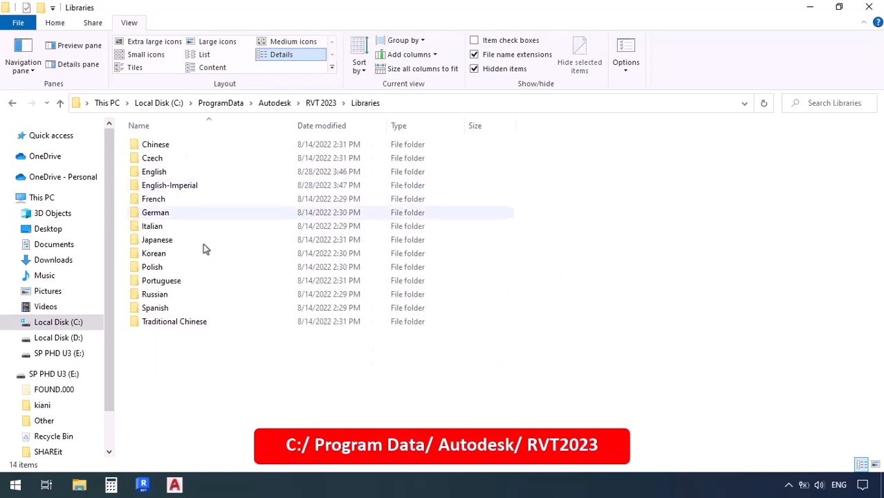
pyautogui.click(153, 171)
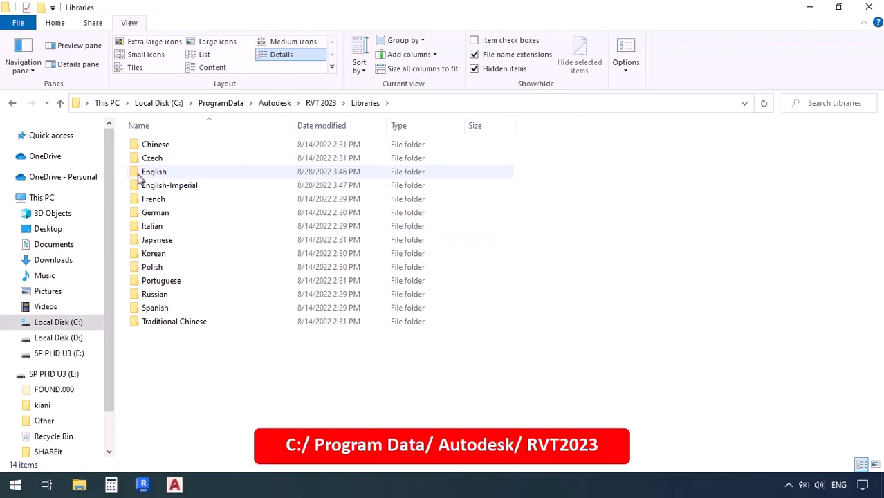
pyautogui.moveTo(151, 179)
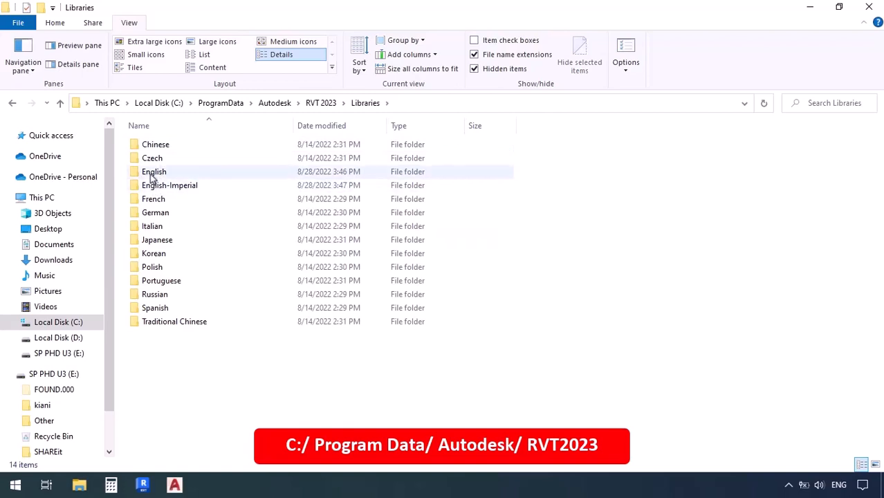
pyautogui.doubleClick(153, 172)
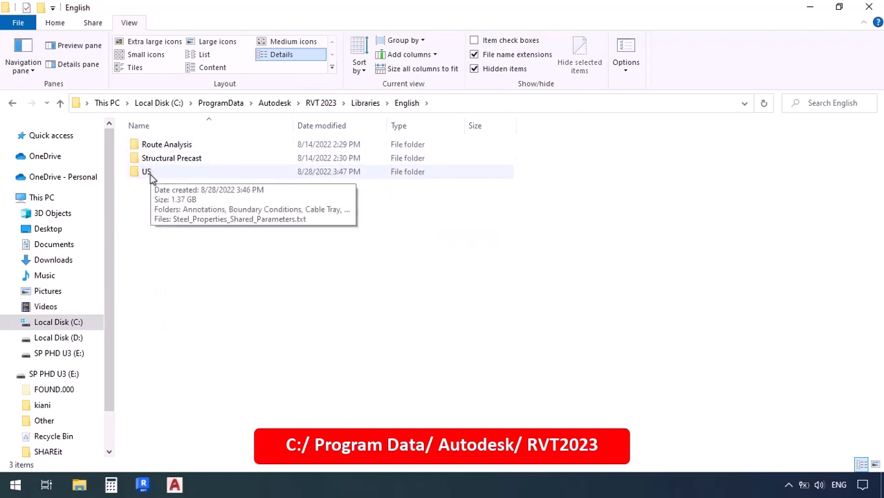
pyautogui.doubleClick(146, 171)
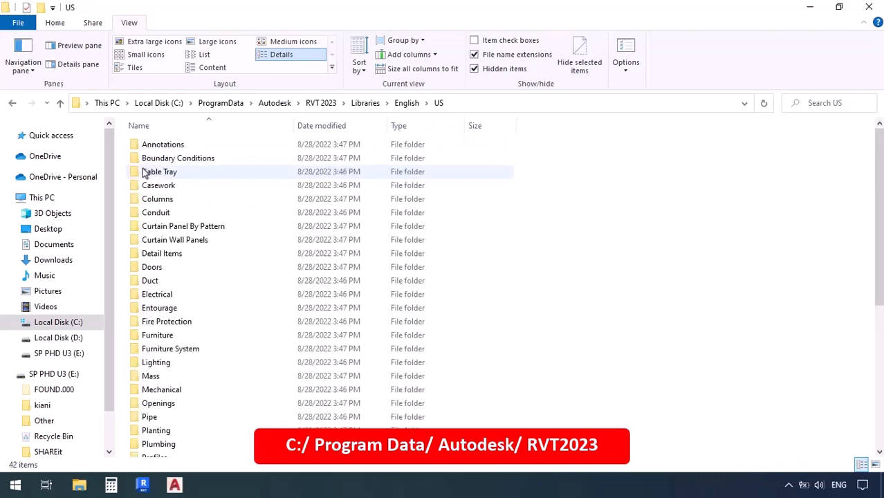
pyautogui.scroll(-3)
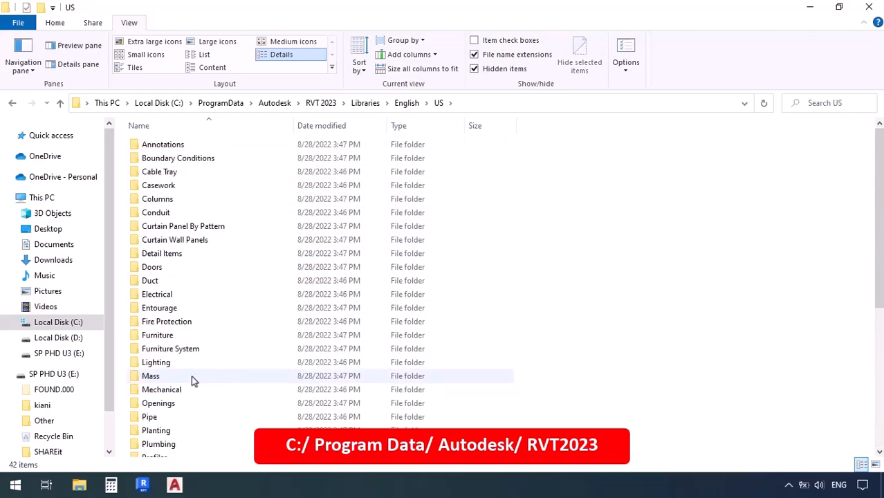
pyautogui.moveTo(158, 403)
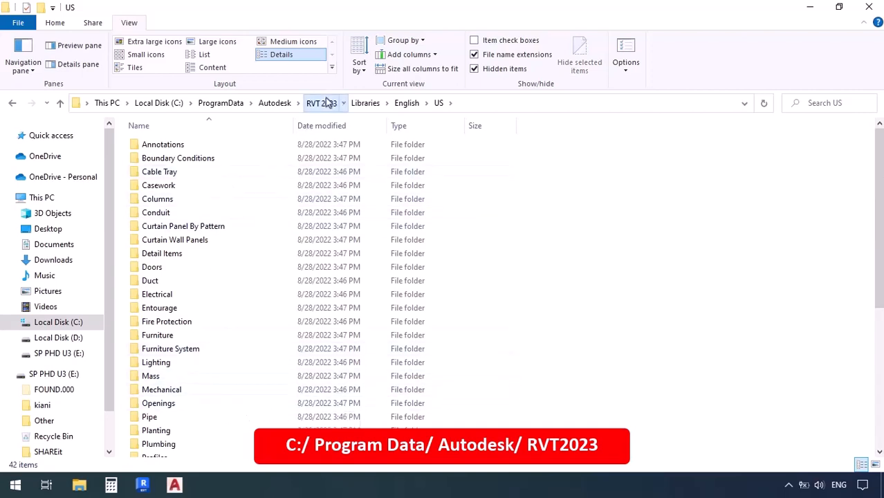
# Step: Go back up to RVT 2023 and browse its Templates folder for the English templates
pyautogui.click(321, 103)
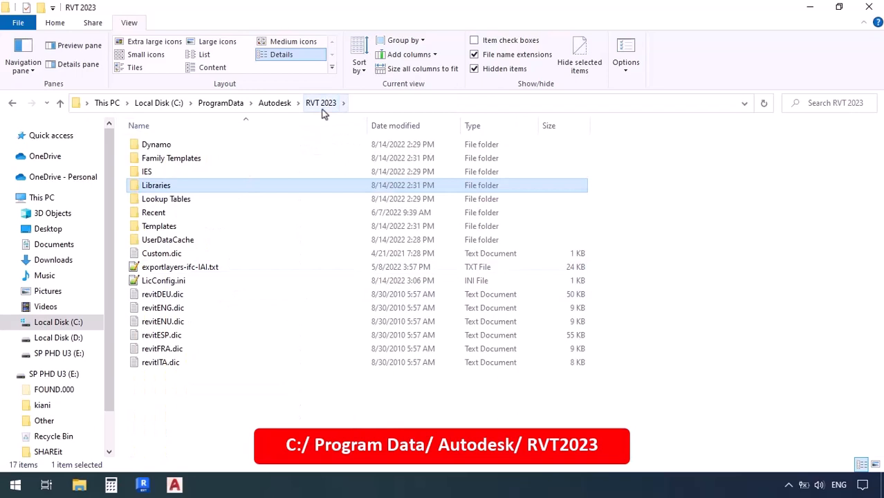
pyautogui.click(159, 227)
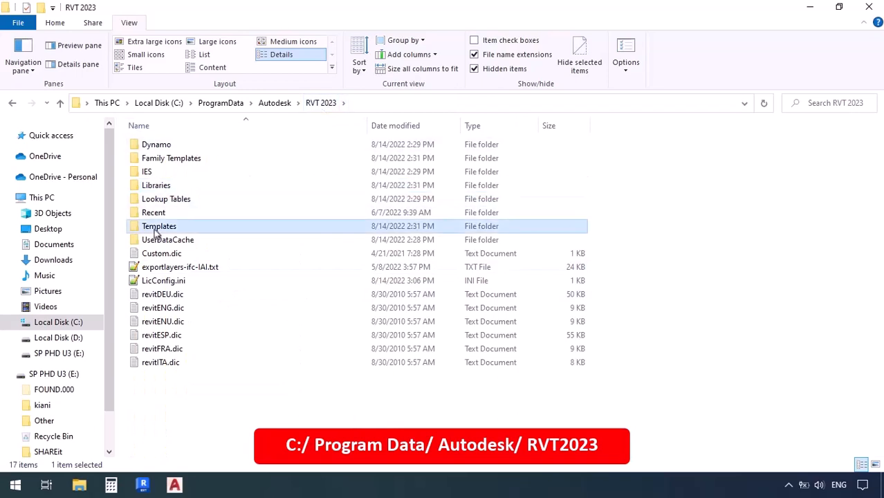
pyautogui.doubleClick(160, 227)
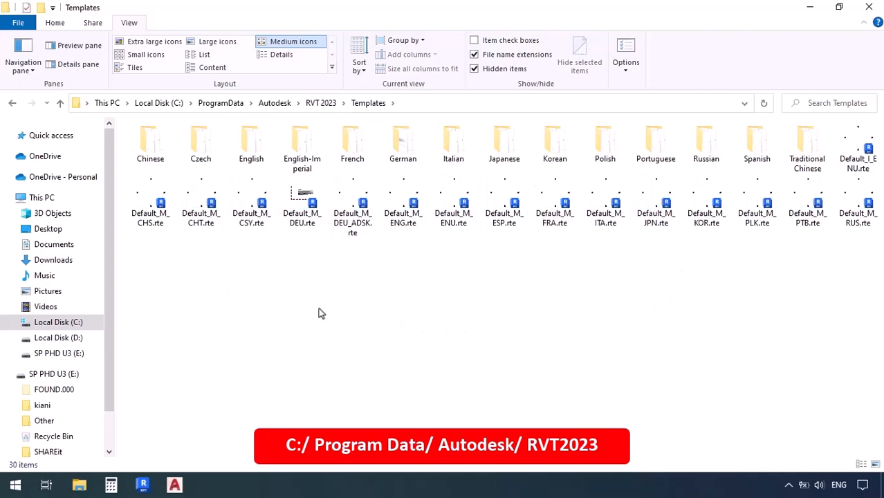
pyautogui.moveTo(252, 141)
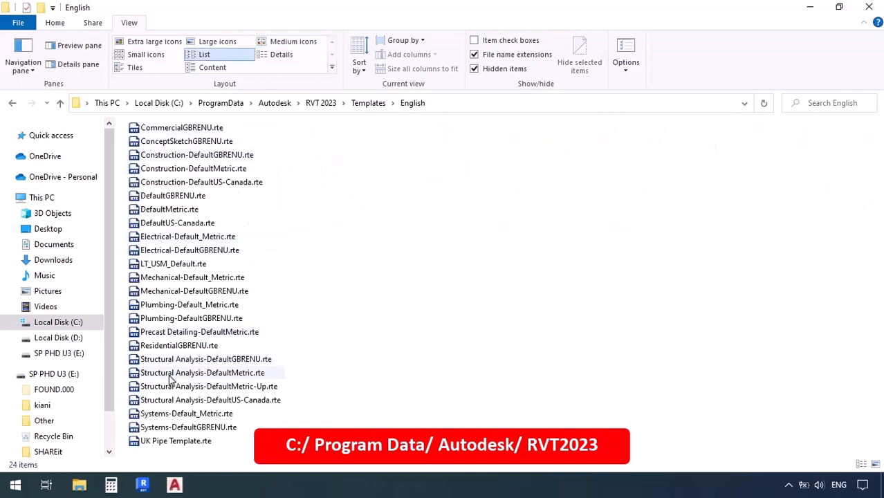
pyautogui.moveTo(390, 229)
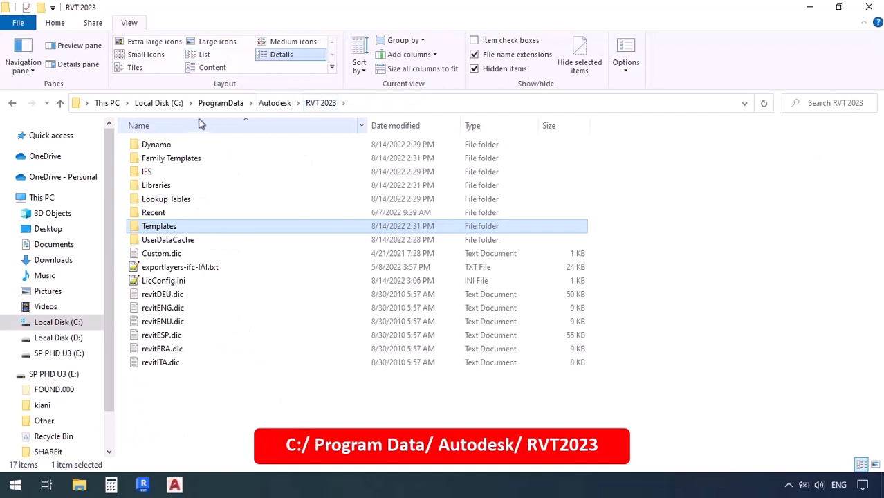
# Step: Return into Libraries > English > US family library folder
pyautogui.doubleClick(155, 186)
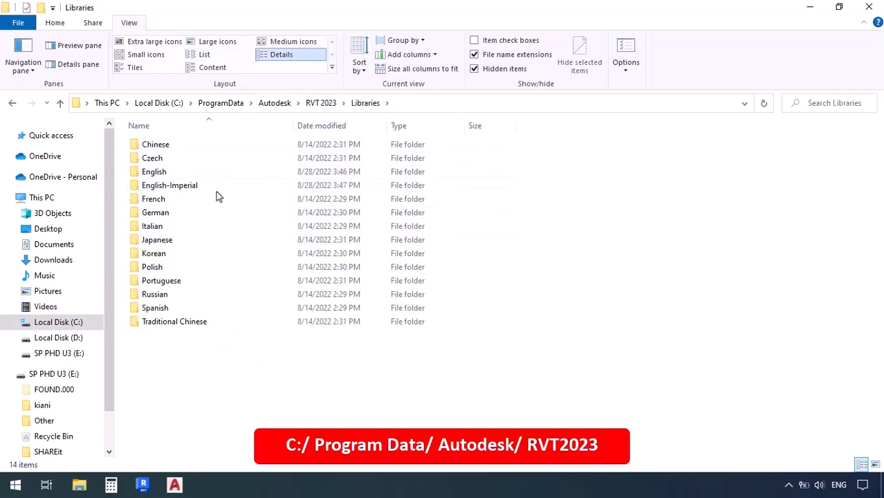
pyautogui.doubleClick(154, 172)
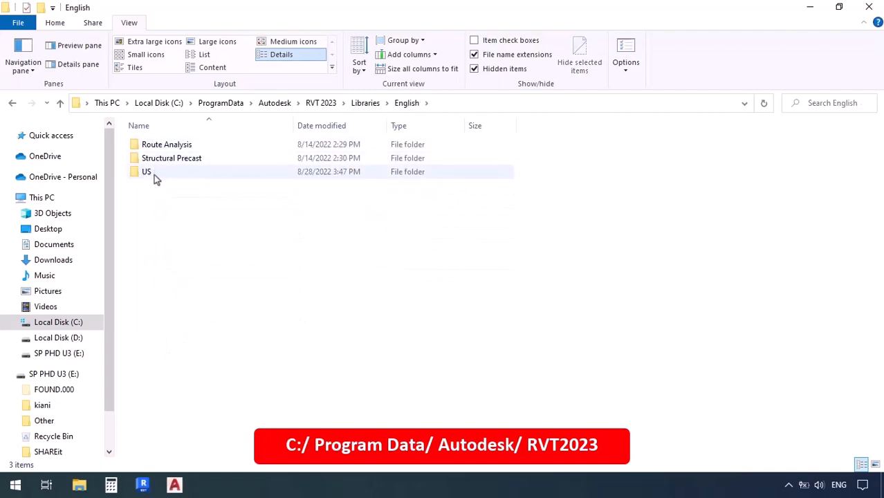
pyautogui.doubleClick(147, 172)
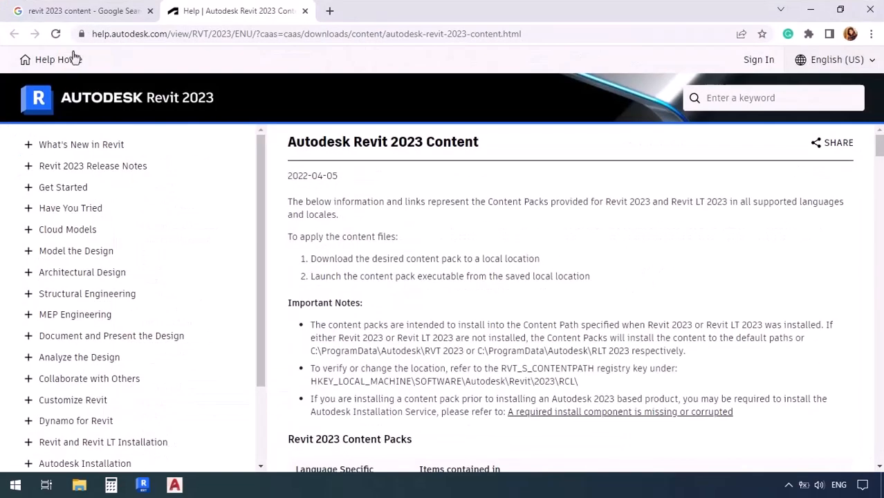
# Step: Highlight the default C:\ProgramData\Autodesk\RVT 2023 install path on the Revit 2023 Content help page
pyautogui.click(76, 11)
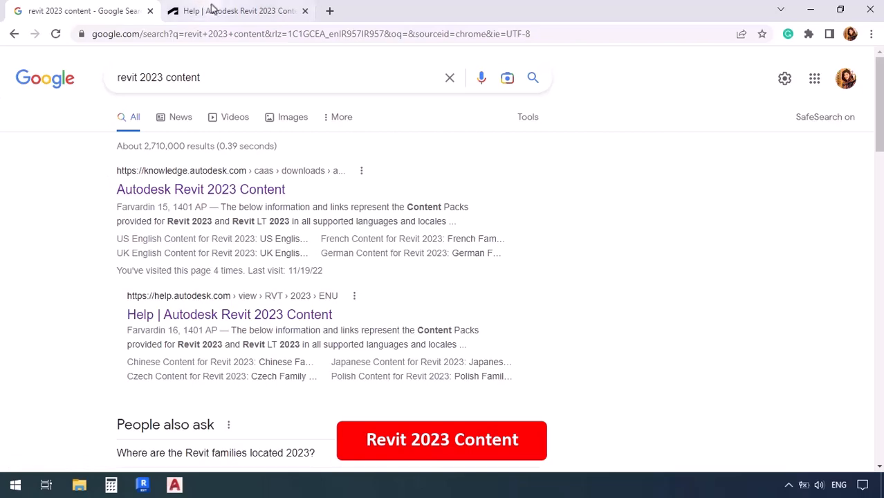
pyautogui.click(238, 11)
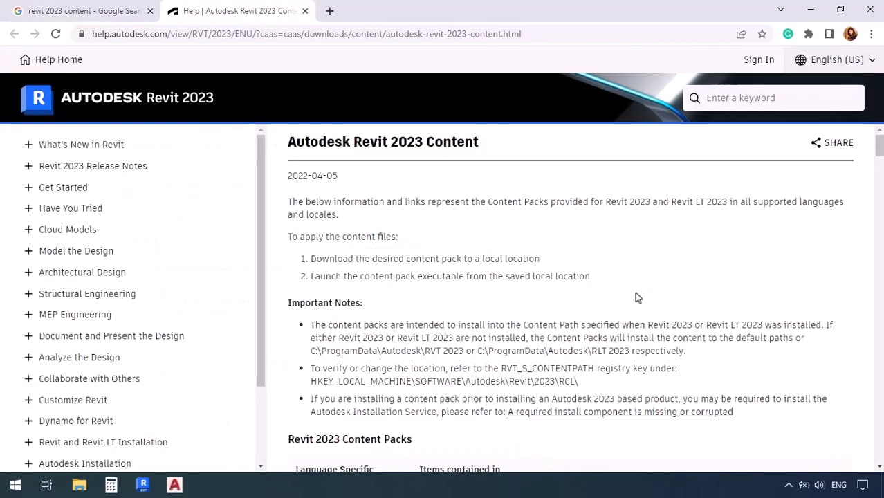
pyautogui.scroll(-3)
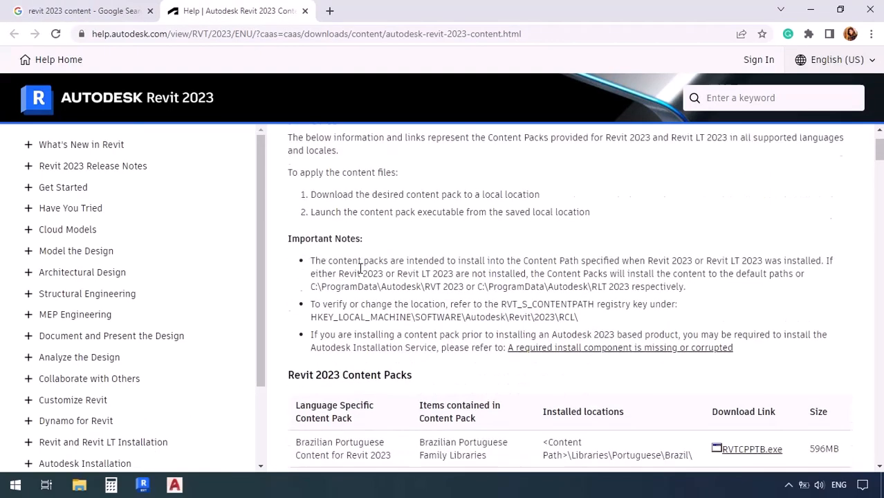
pyautogui.scroll(-3)
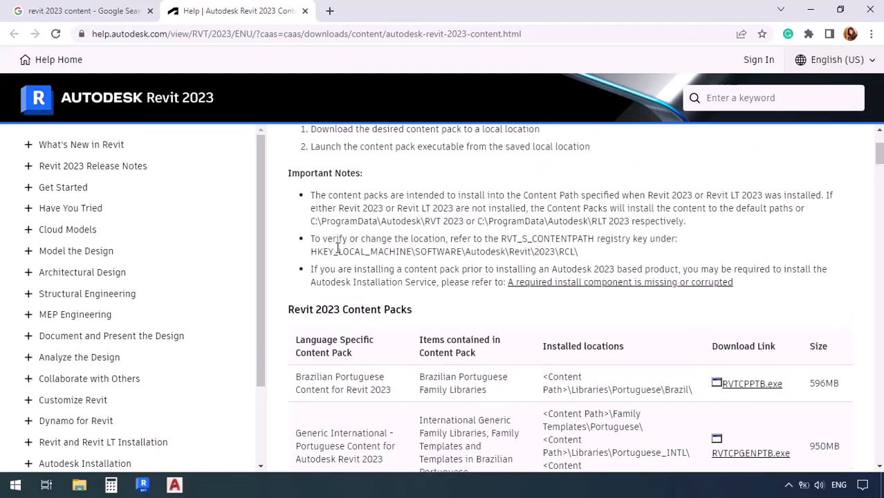
pyautogui.doubleClick(329, 222)
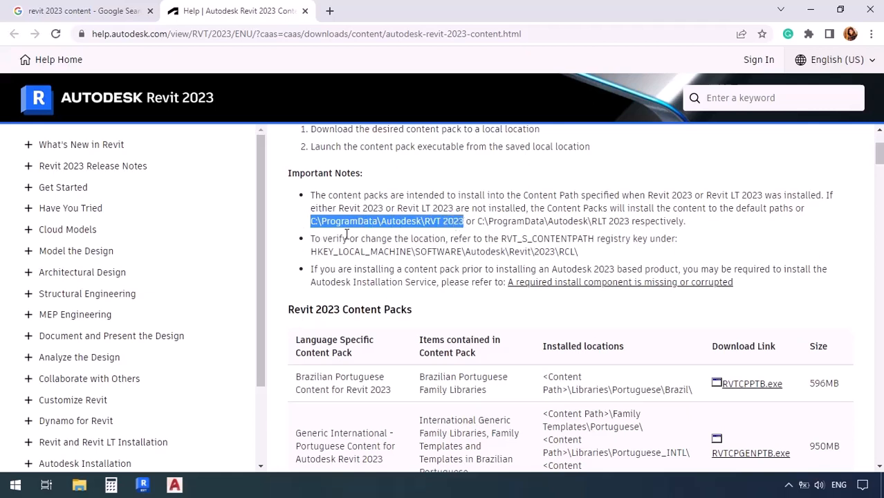
pyautogui.moveTo(400, 236)
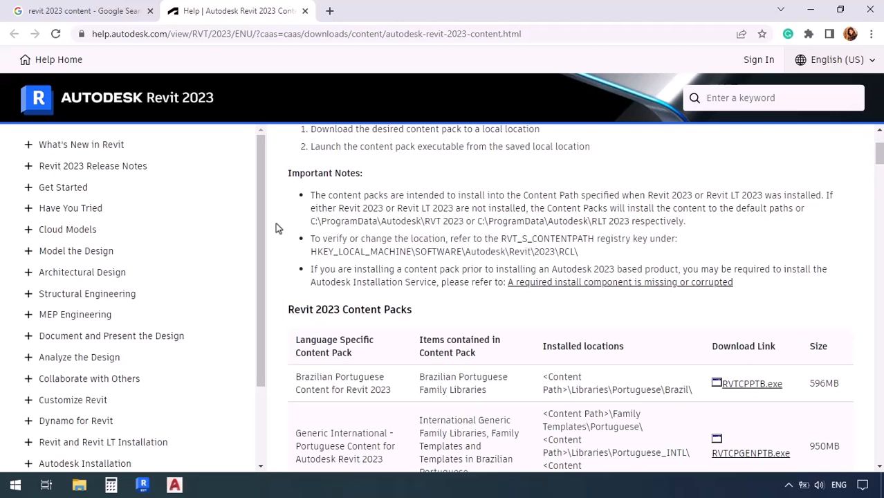
# Step: Scroll the content packs table down to the US English Content for Revit 2023 row with RVTCPENU.exe
pyautogui.scroll(-3)
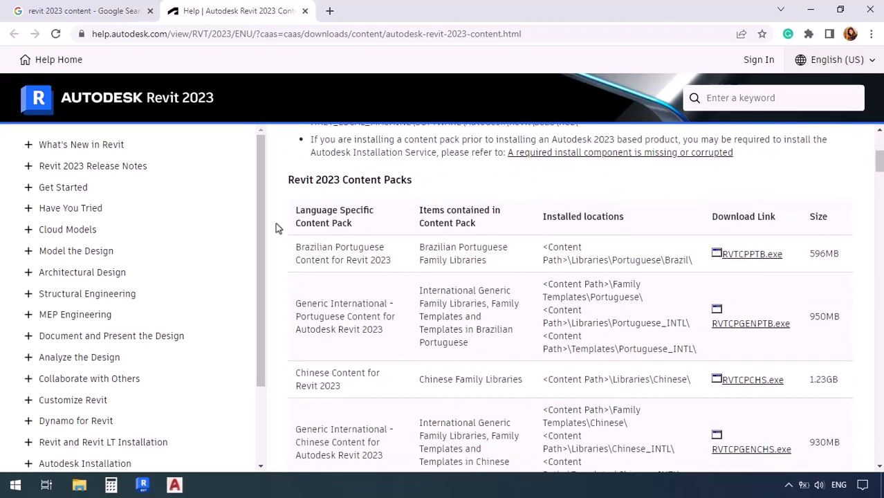
pyautogui.moveTo(379, 198)
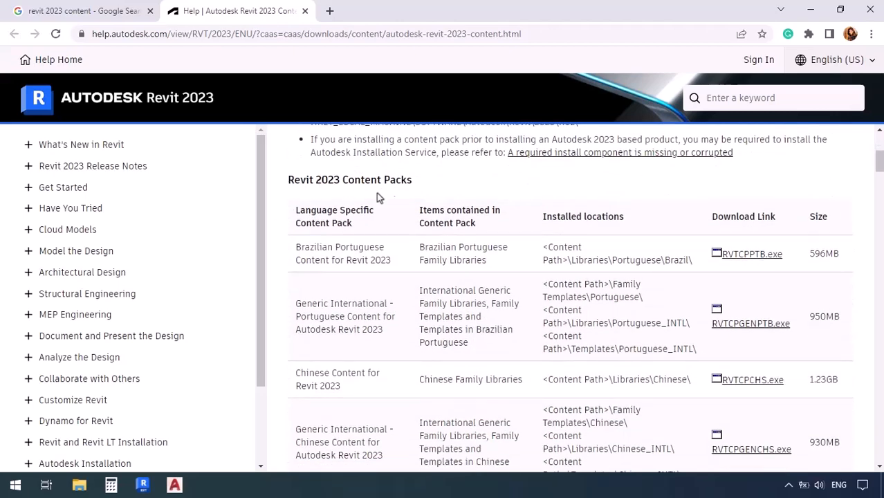
pyautogui.moveTo(289, 185)
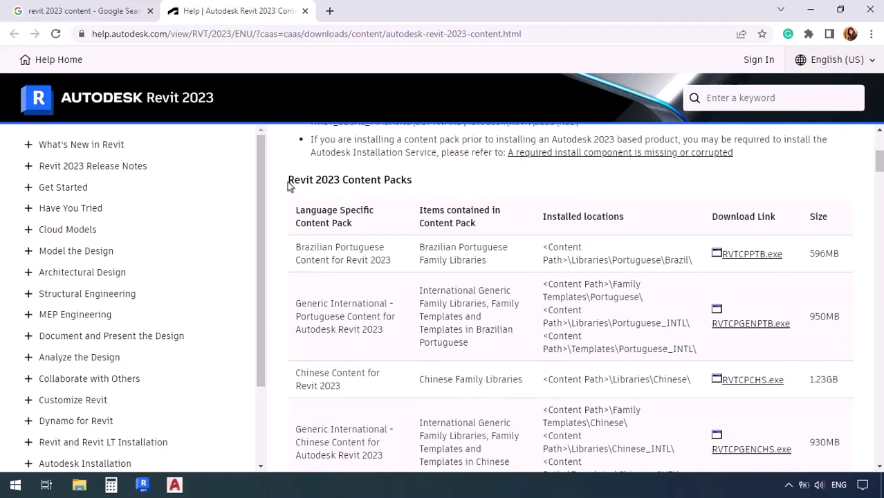
pyautogui.moveTo(351, 227)
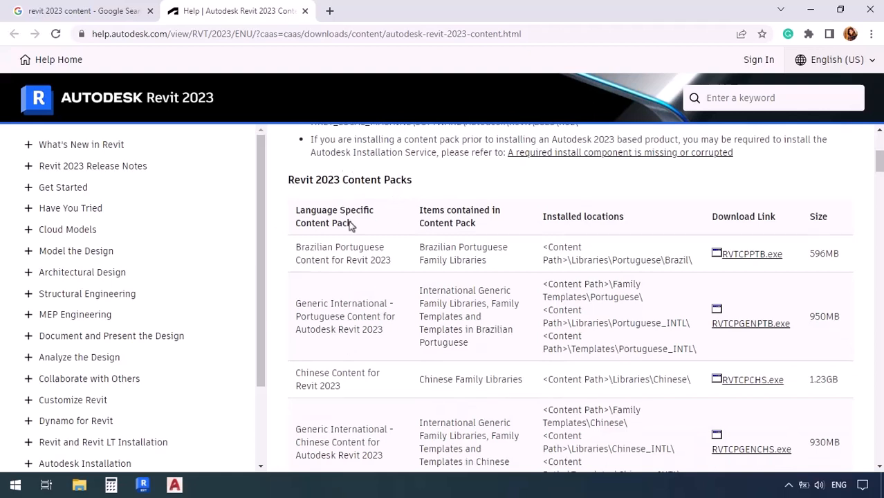
pyautogui.moveTo(317, 244)
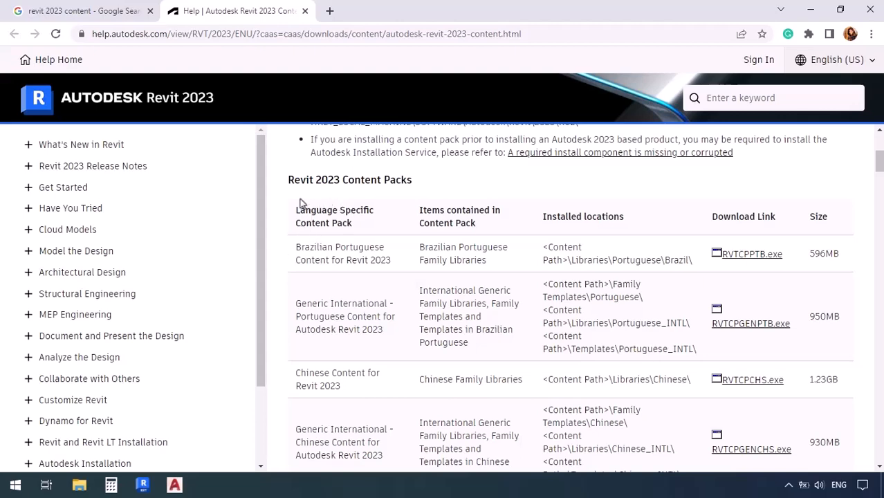
pyautogui.scroll(-3)
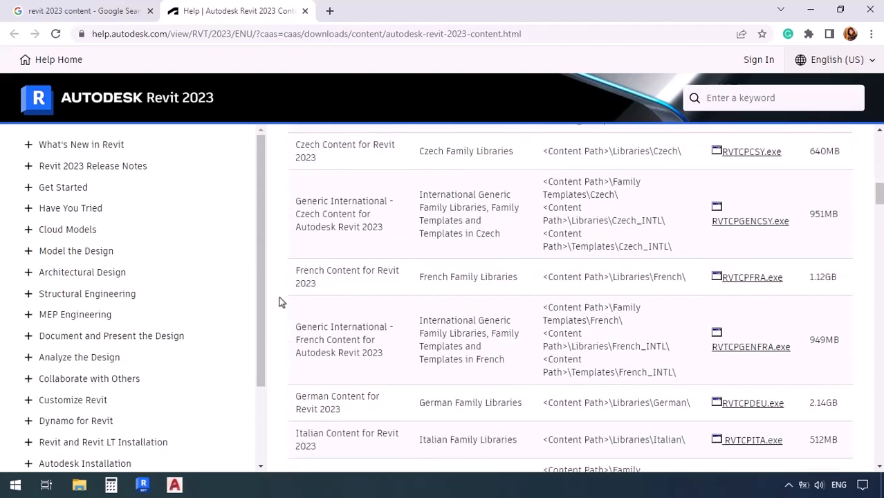
pyautogui.scroll(-3)
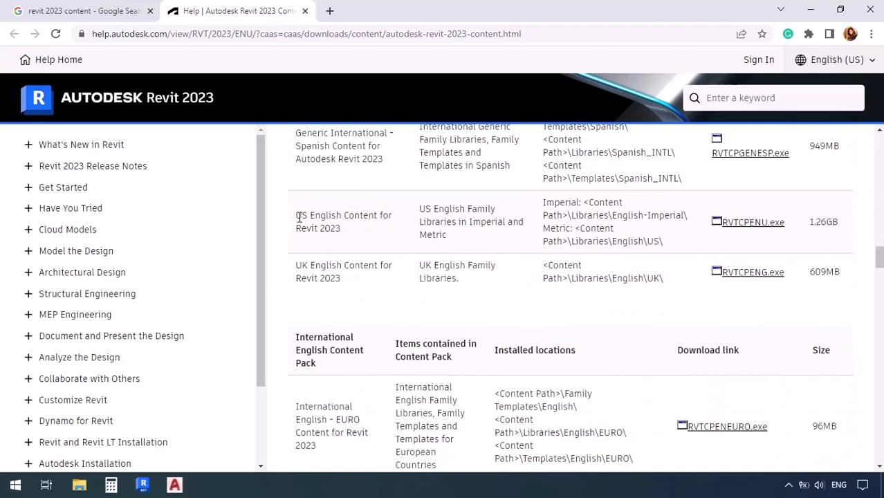
pyautogui.moveTo(349, 216)
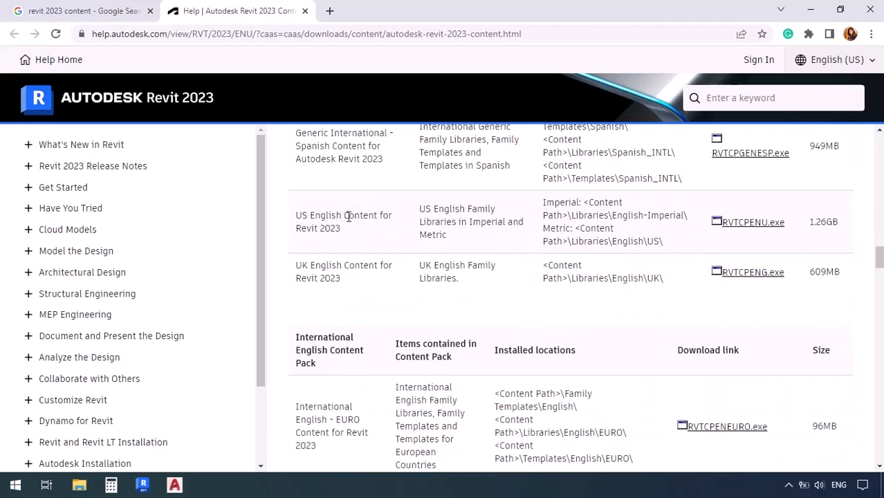
pyautogui.moveTo(318, 233)
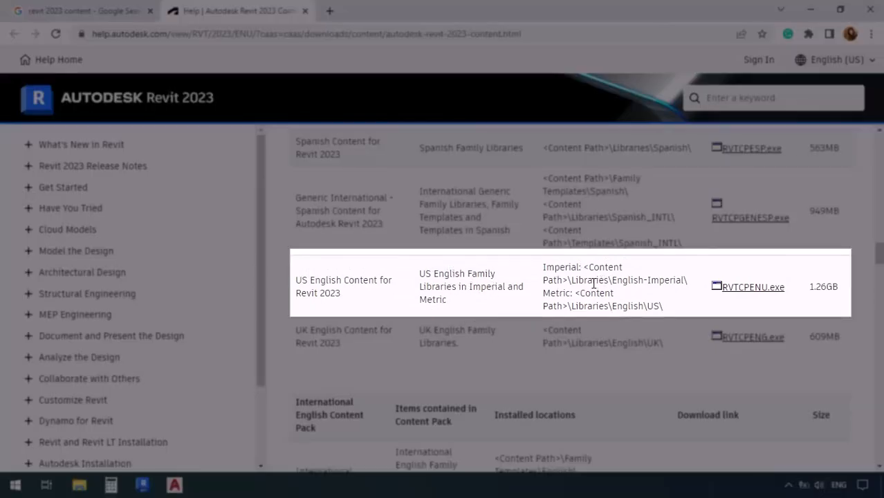
pyautogui.moveTo(620, 302)
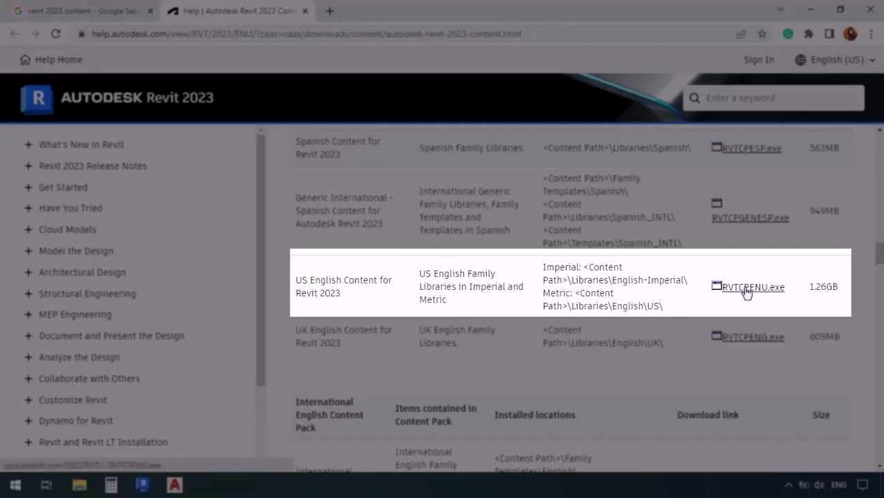
# Step: Download RVTCPENU.exe and save it into the Downloads Programs folder
pyautogui.click(753, 286)
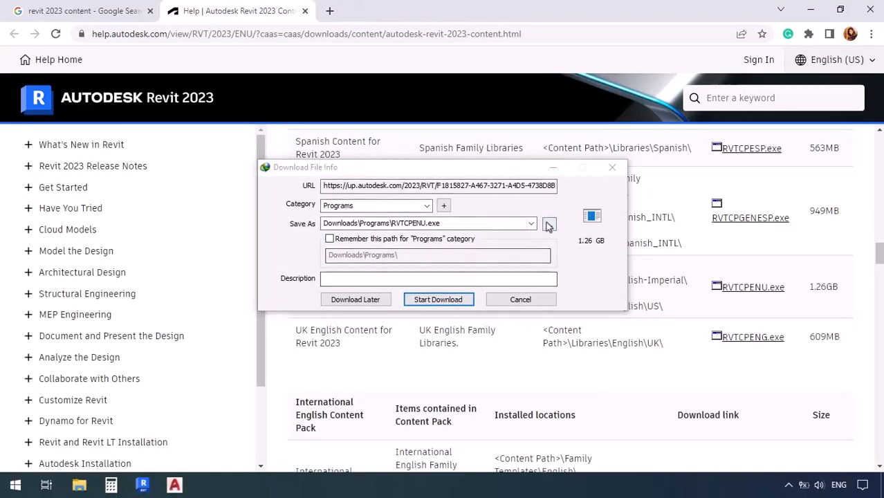
pyautogui.click(548, 223)
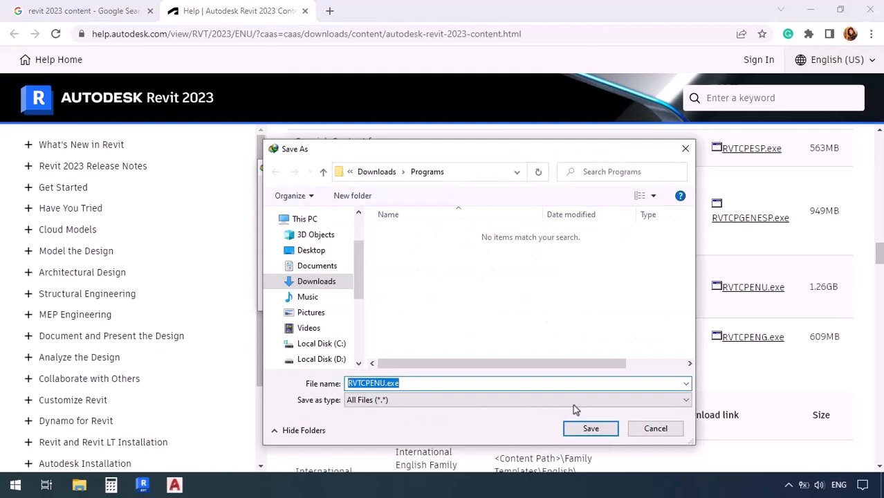
pyautogui.click(589, 429)
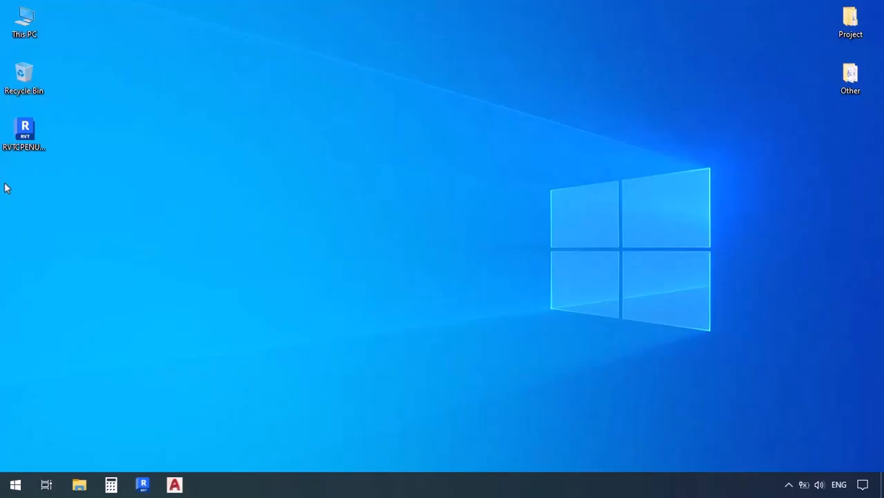
pyautogui.click(24, 131)
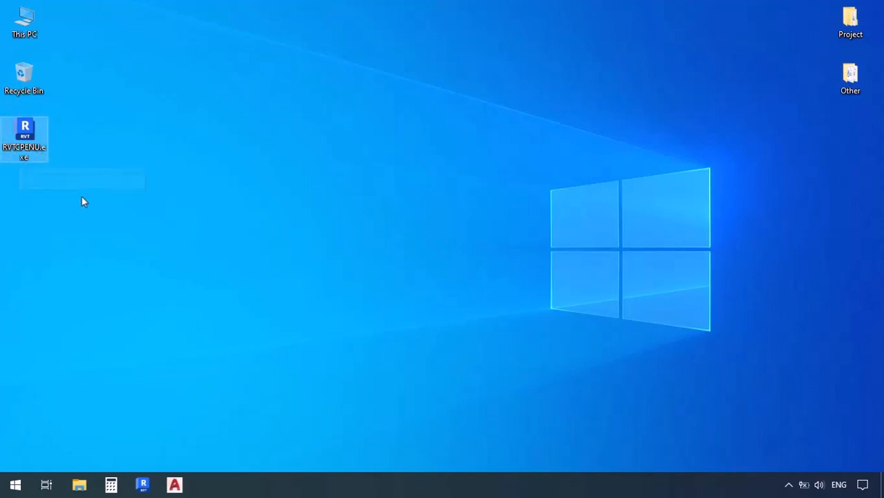
pyautogui.rightClick(25, 139)
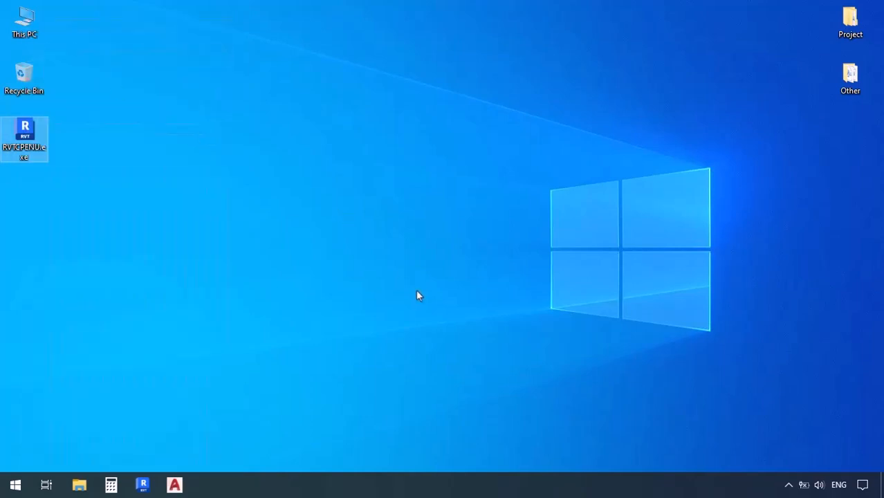
pyautogui.doubleClick(25, 138)
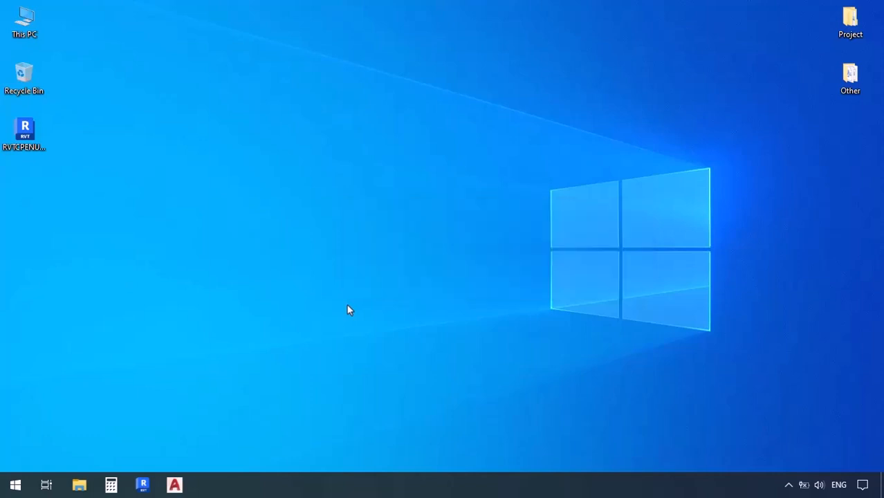
# Step: Run the RVTCPENU installer and see US English Content for Revit 2023 reported as already installed
pyautogui.doubleClick(24, 131)
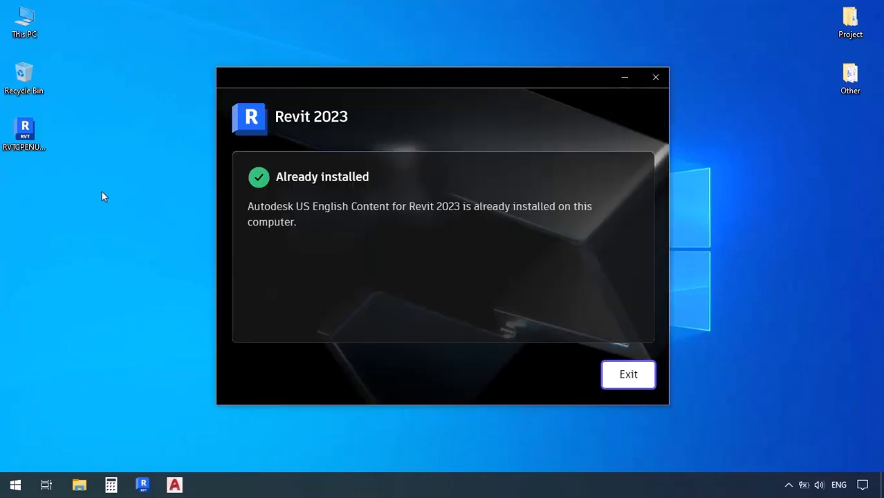
pyautogui.moveTo(109, 191)
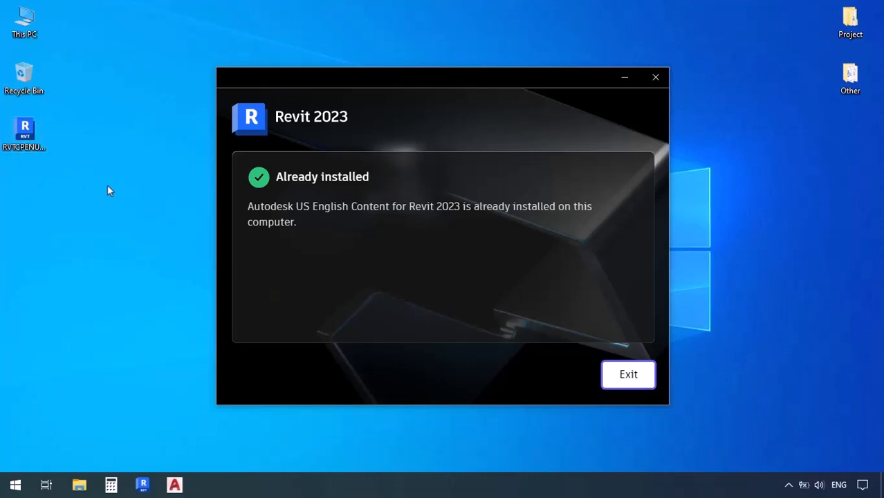
pyautogui.moveTo(276, 224)
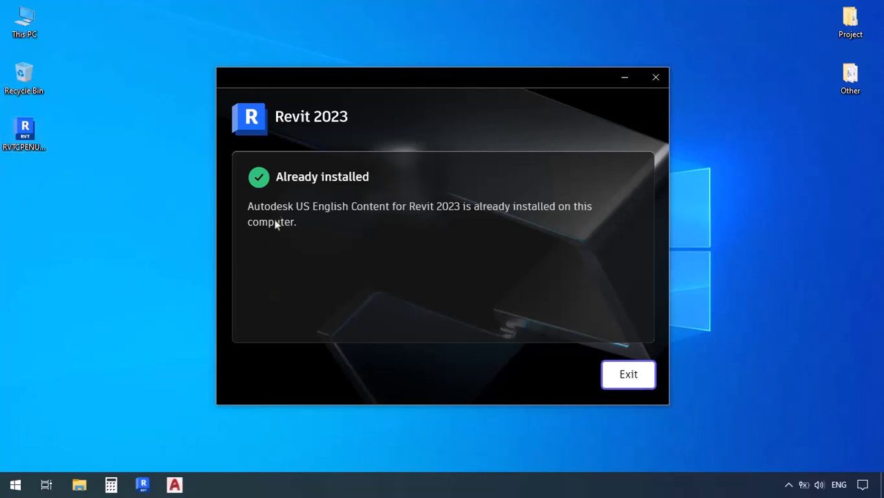
pyautogui.moveTo(415, 205)
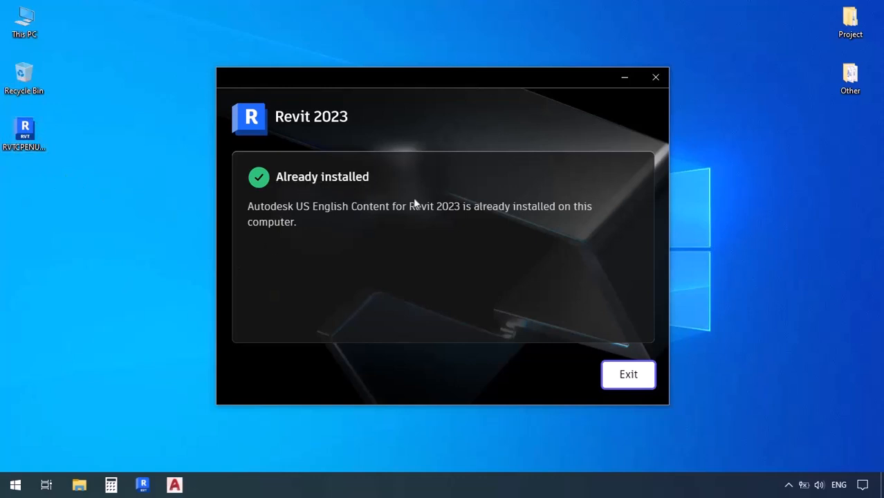
pyautogui.moveTo(321, 182)
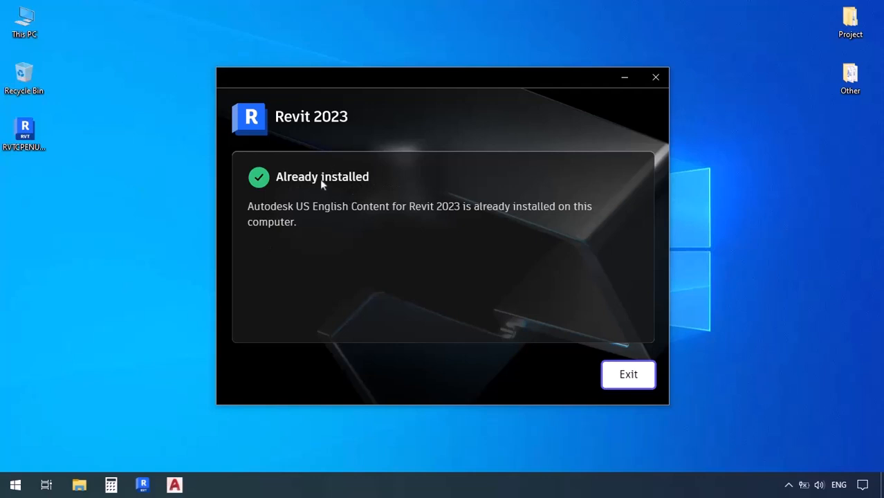
pyautogui.moveTo(146, 290)
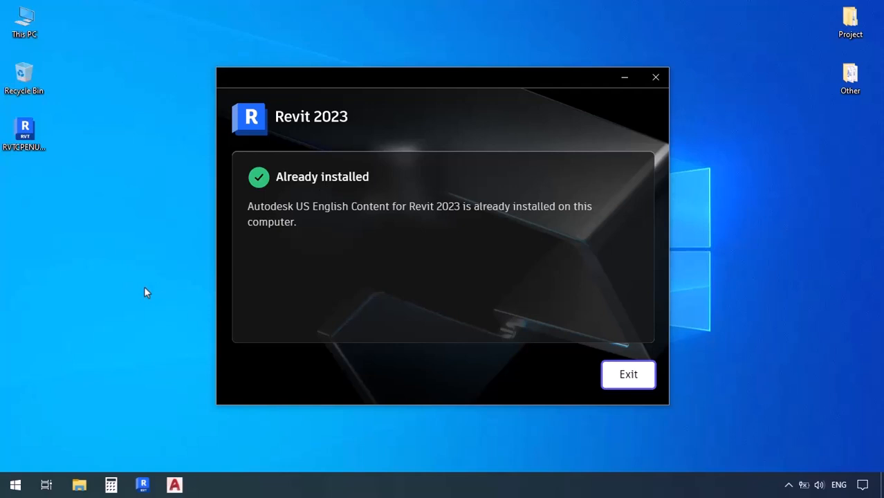
pyautogui.moveTo(559, 310)
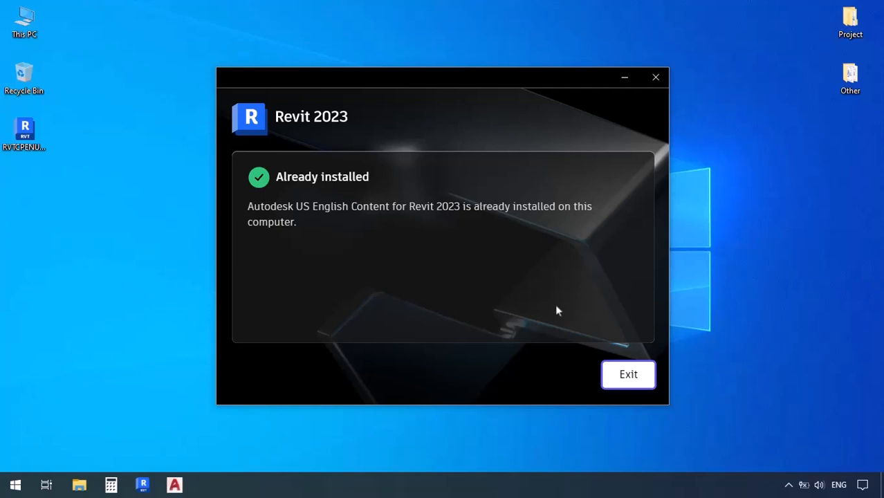
pyautogui.moveTo(125, 312)
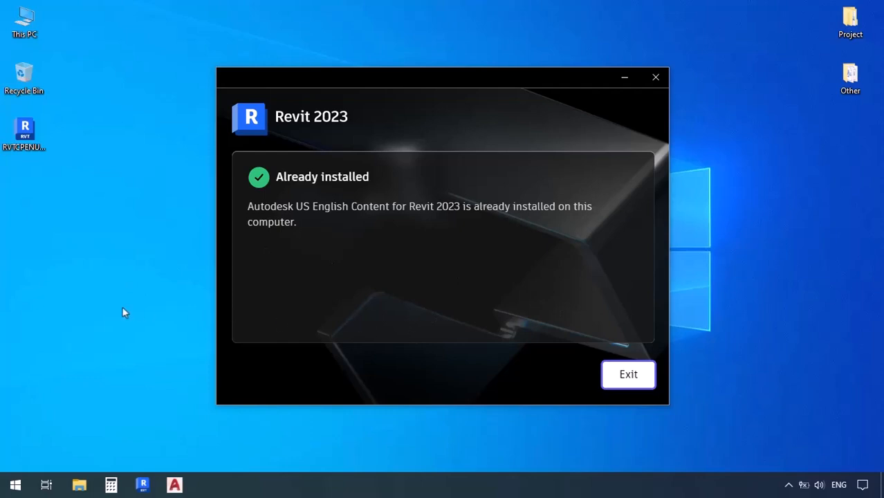
pyautogui.moveTo(104, 326)
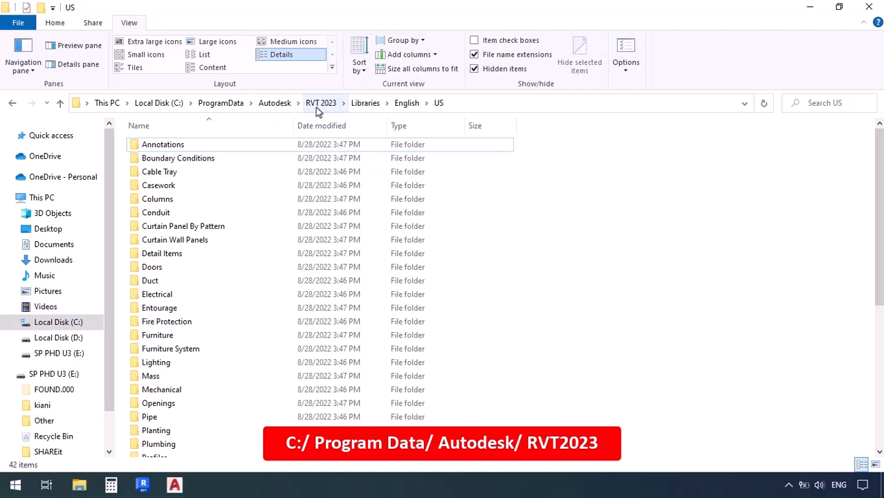
pyautogui.moveTo(365, 103)
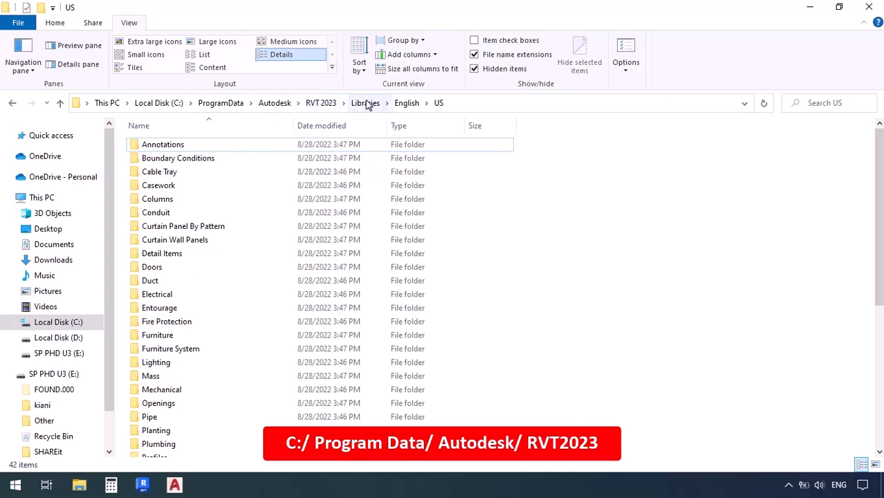
pyautogui.click(365, 103)
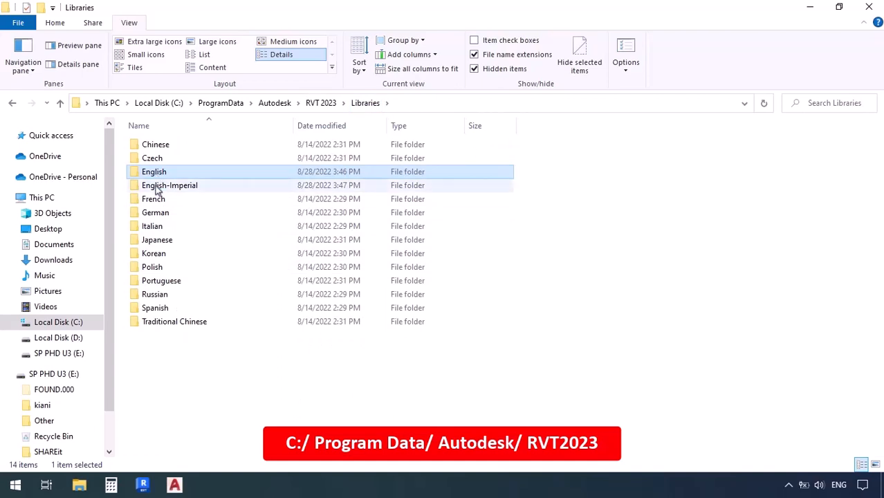
pyautogui.doubleClick(154, 172)
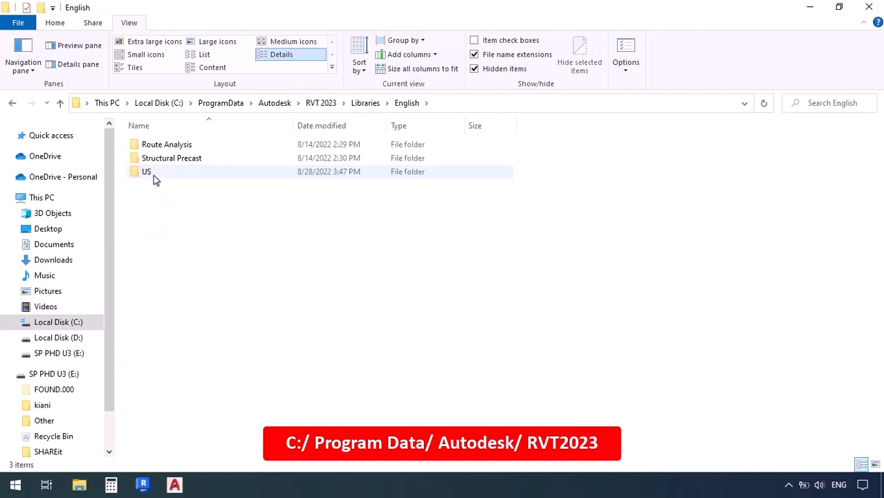
pyautogui.doubleClick(147, 172)
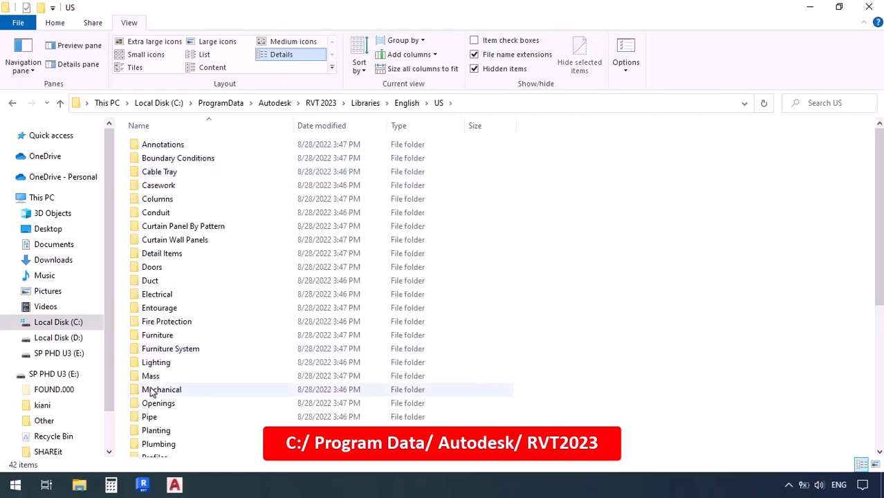
pyautogui.moveTo(750, 329)
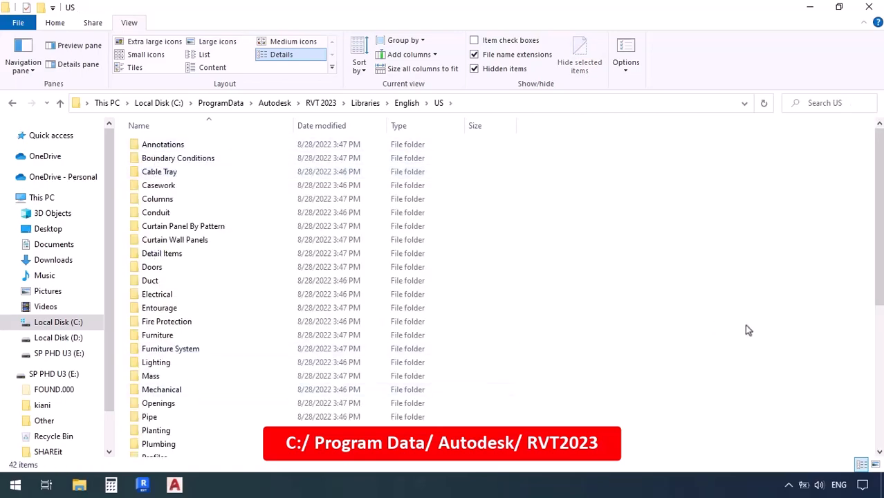